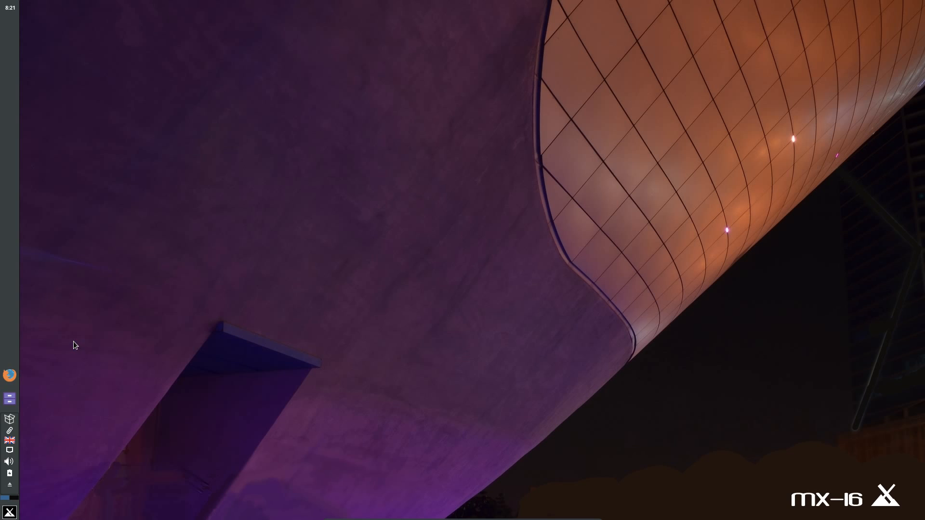
mouse_move(72, 353)
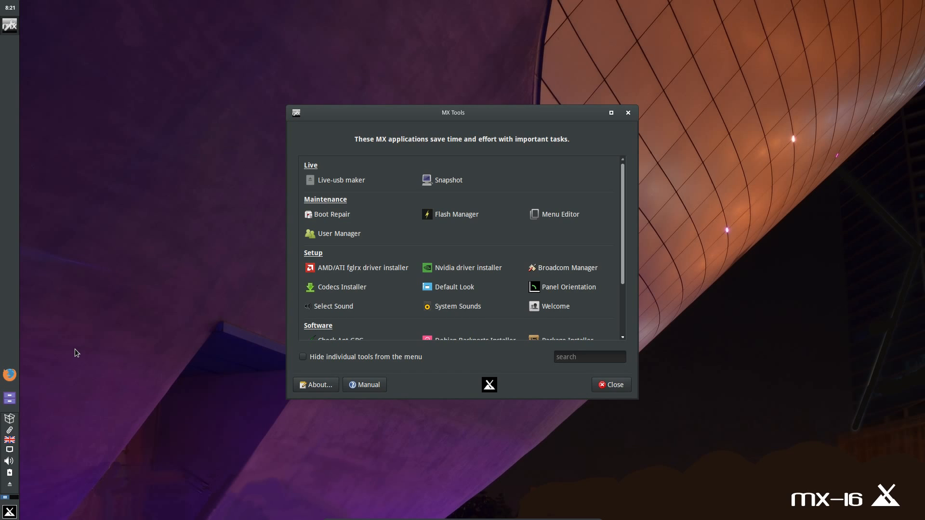
Search 'wel' in the Whisker menu to bring up MX Welcome
left_click(9, 510)
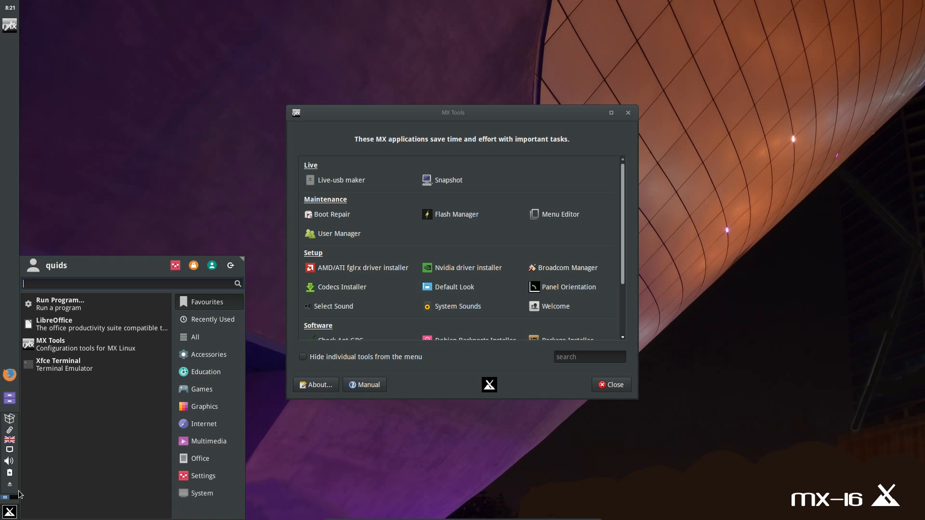
type("wel")
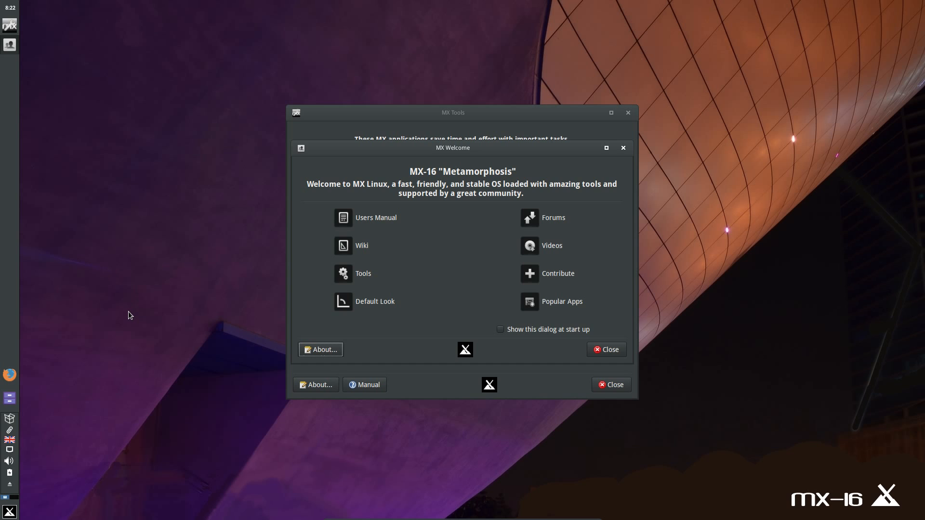
mouse_move(391, 155)
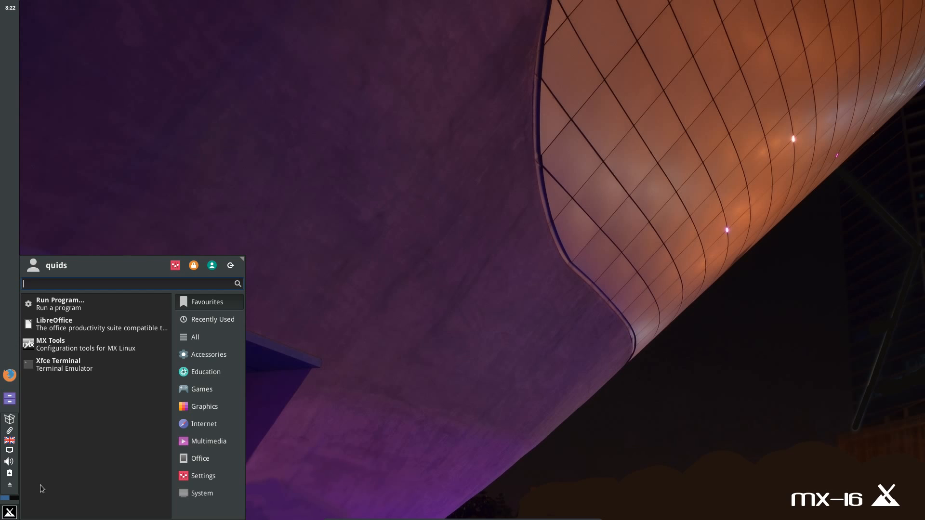
mouse_move(126, 424)
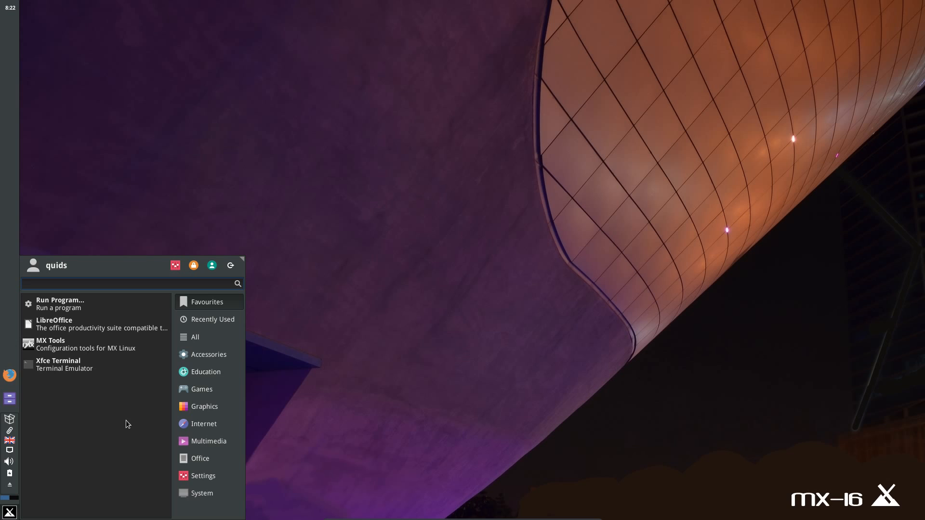
mouse_move(135, 429)
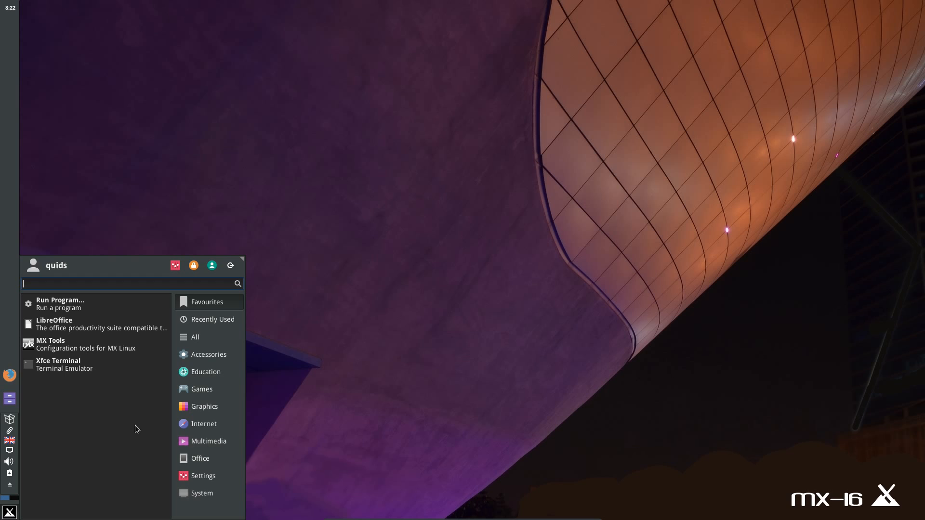
Search 'chr' in the Whisker menu and launch File Manager on the home folder
type("ch")
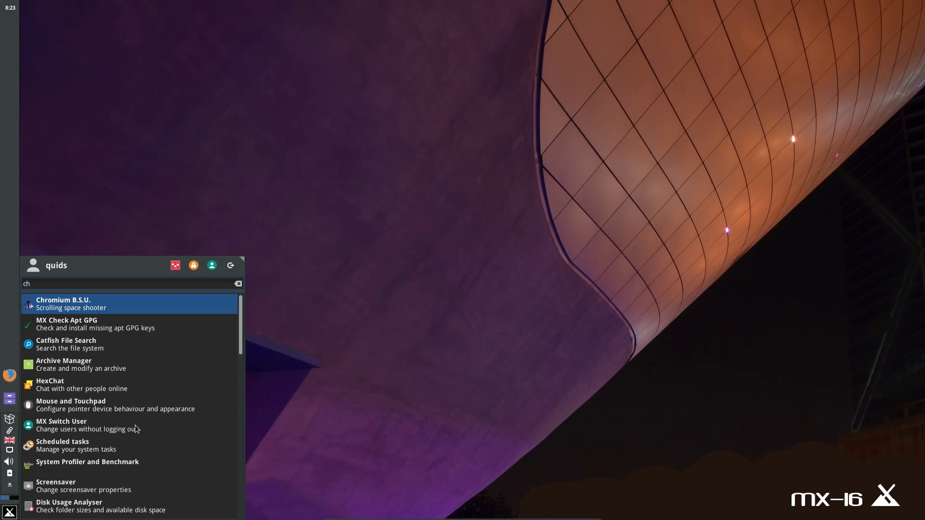
type("r")
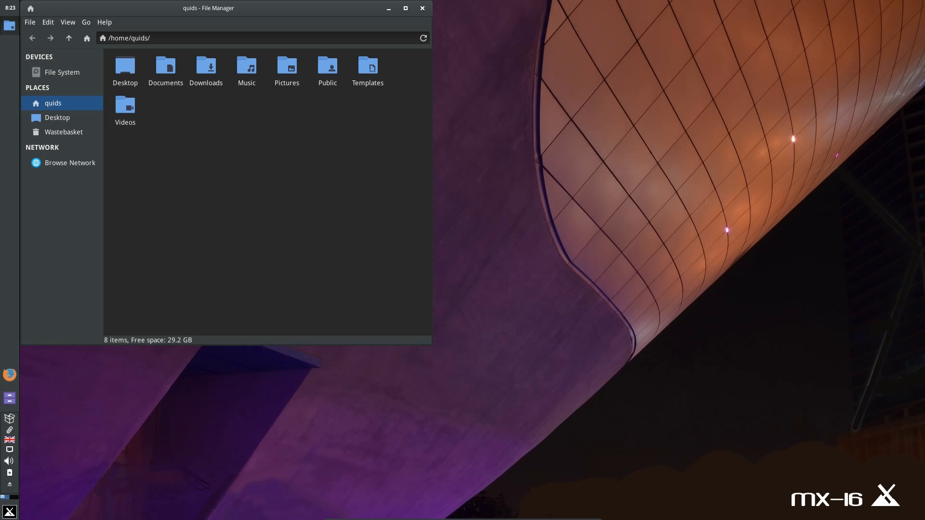
Launch Firefox, reposition the File Manager window, then close File Manager from its taskbar button
left_click(10, 375)
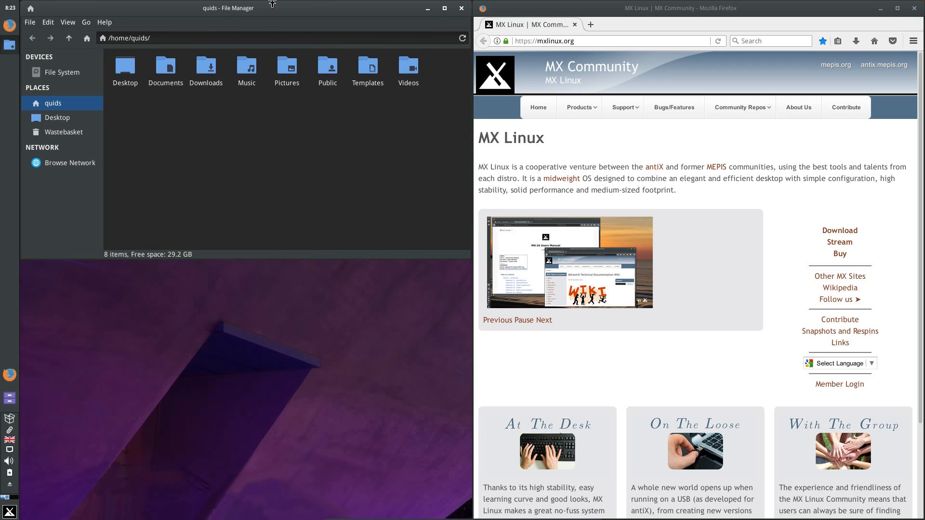
left_click_drag(229, 8, 332, 133)
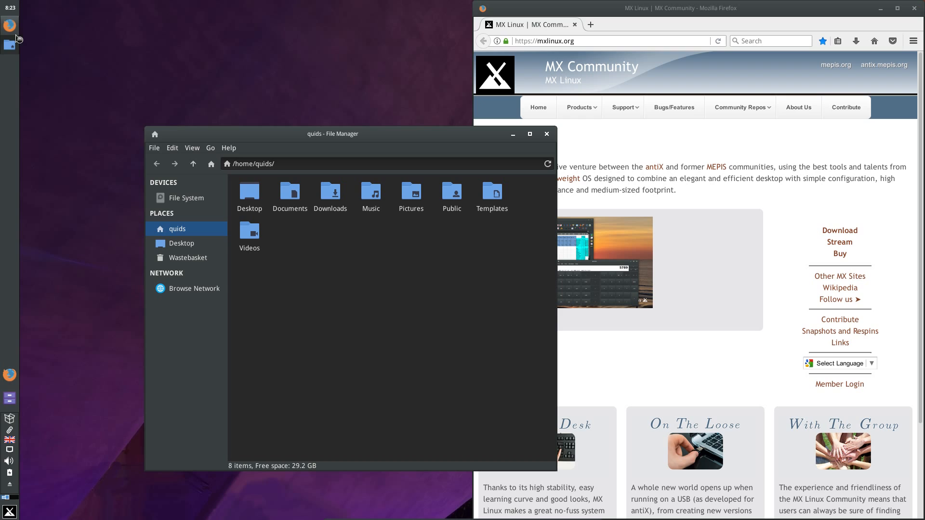
mouse_move(10, 28)
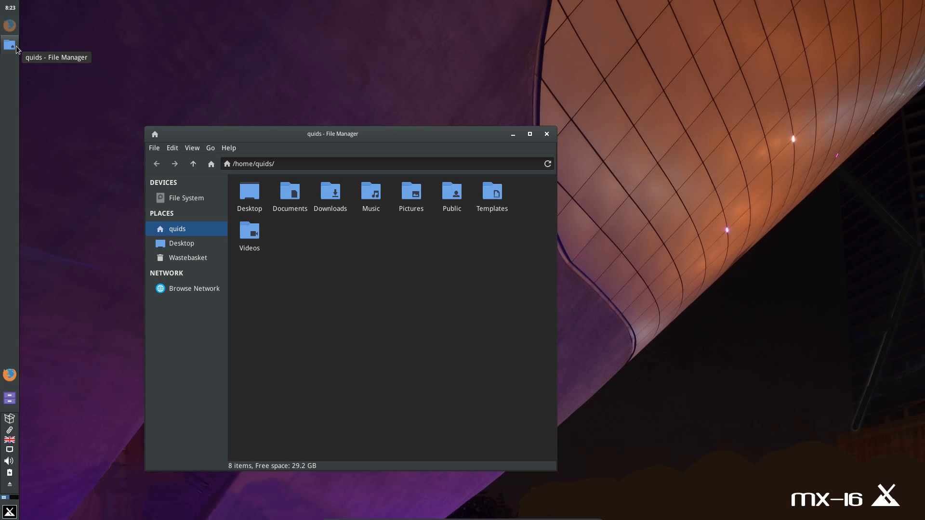
right_click(9, 44)
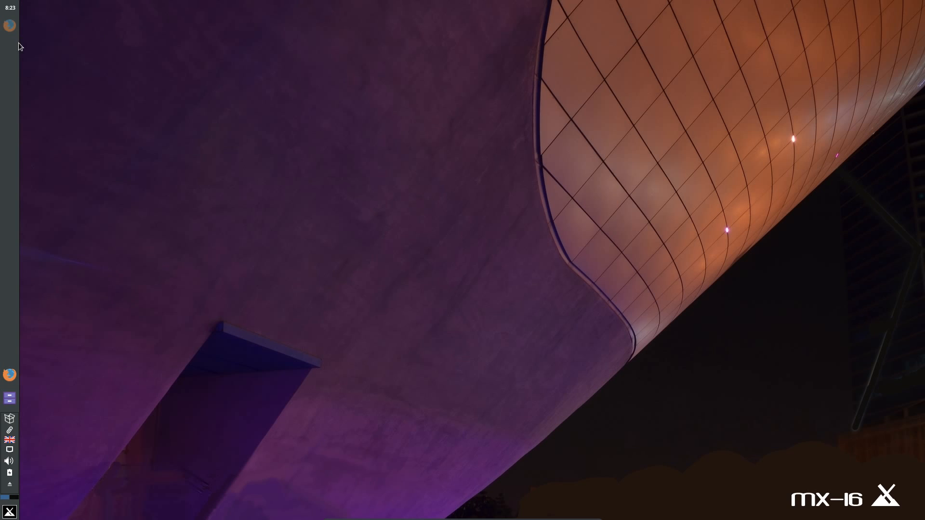
mouse_move(25, 88)
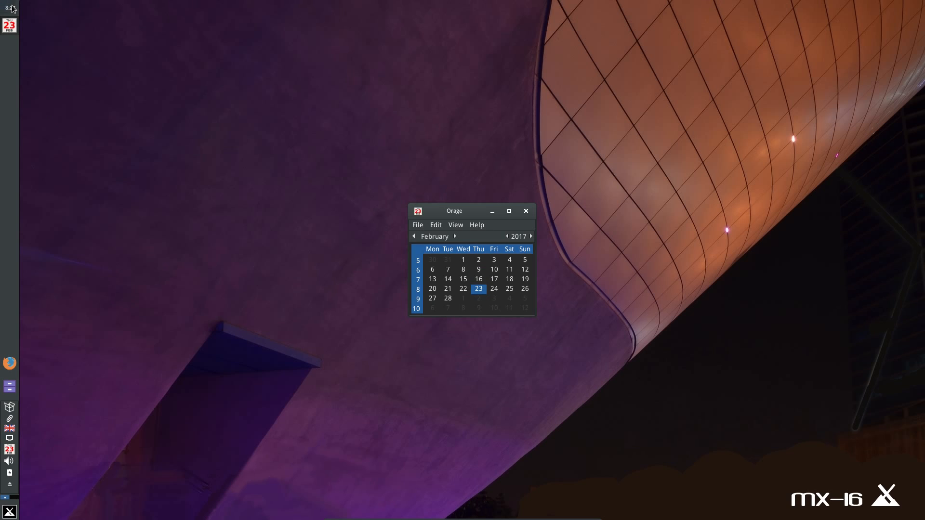
Dismiss the Orage calendar and launch MX Welcome from the panel launcher
left_click(525, 211)
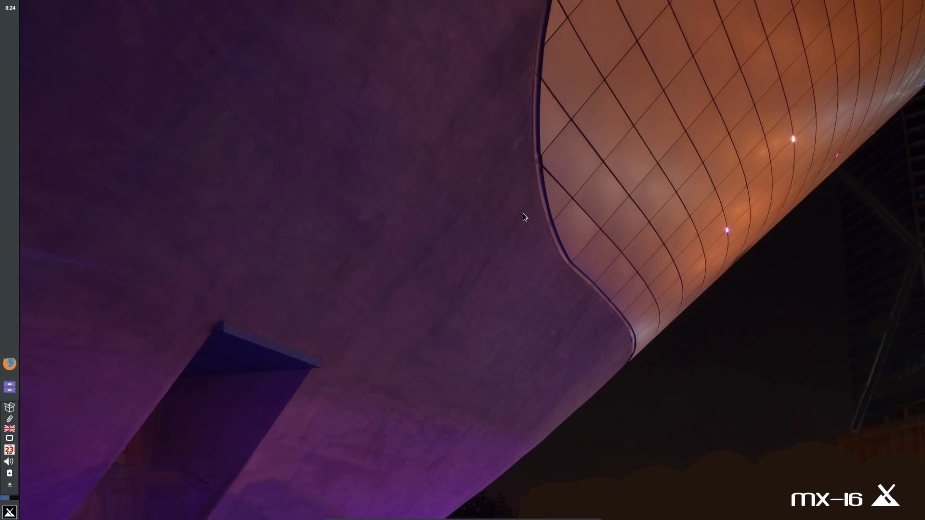
mouse_move(10, 408)
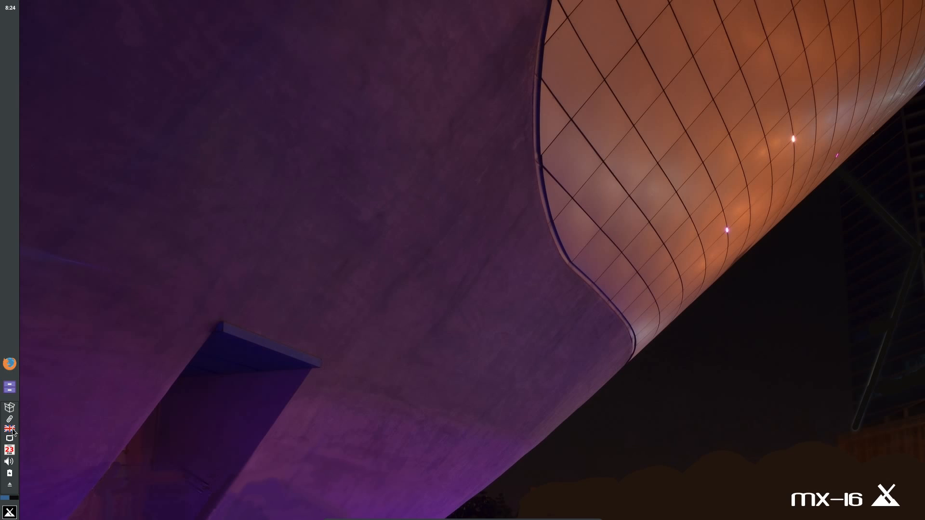
mouse_move(13, 466)
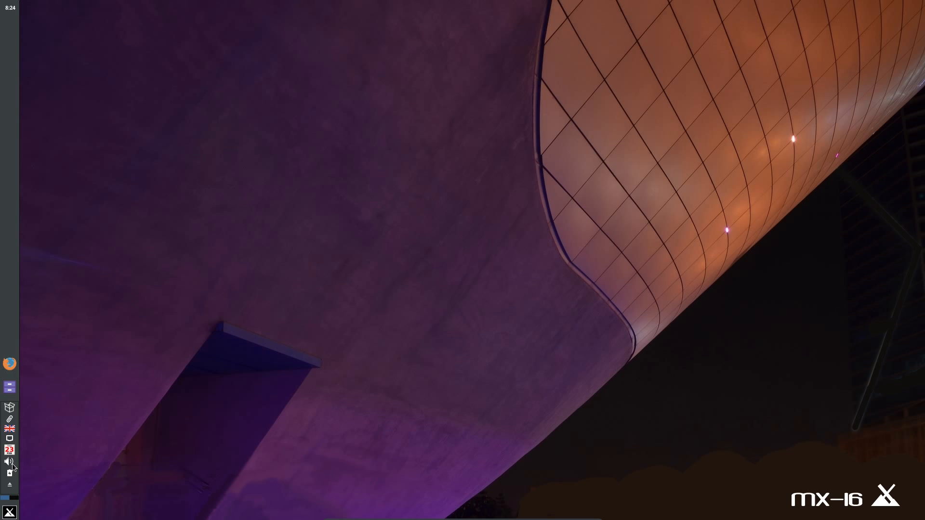
mouse_move(10, 488)
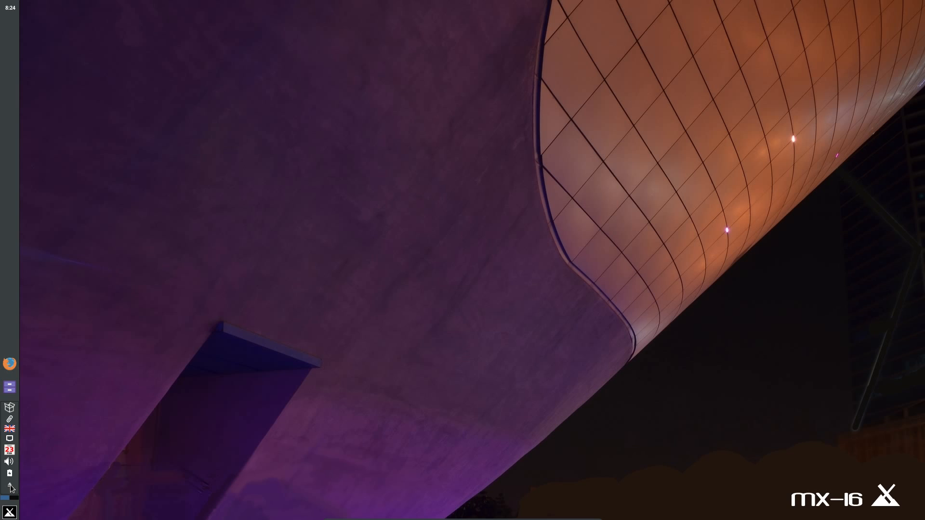
left_click(10, 484)
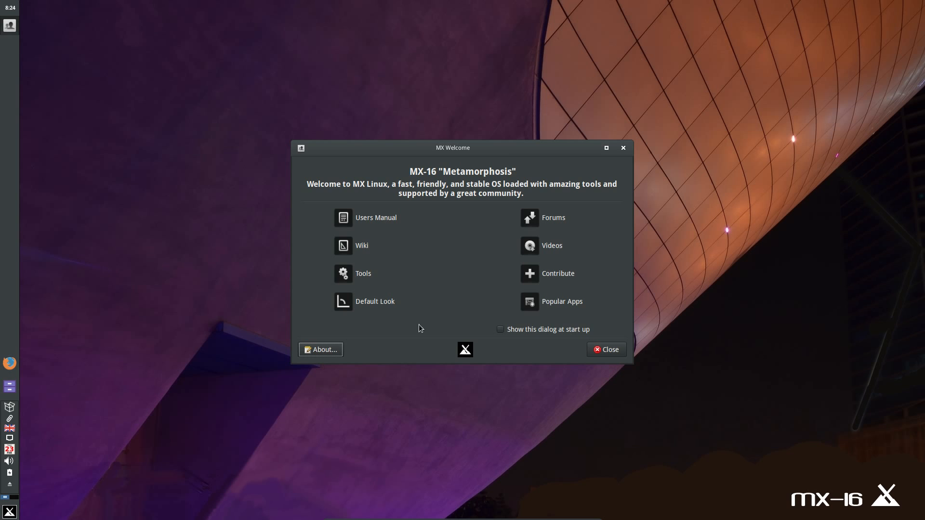
Open the MX-16 Users Manual maximized, scroll the wireless networking page, then close it
left_click(605, 349)
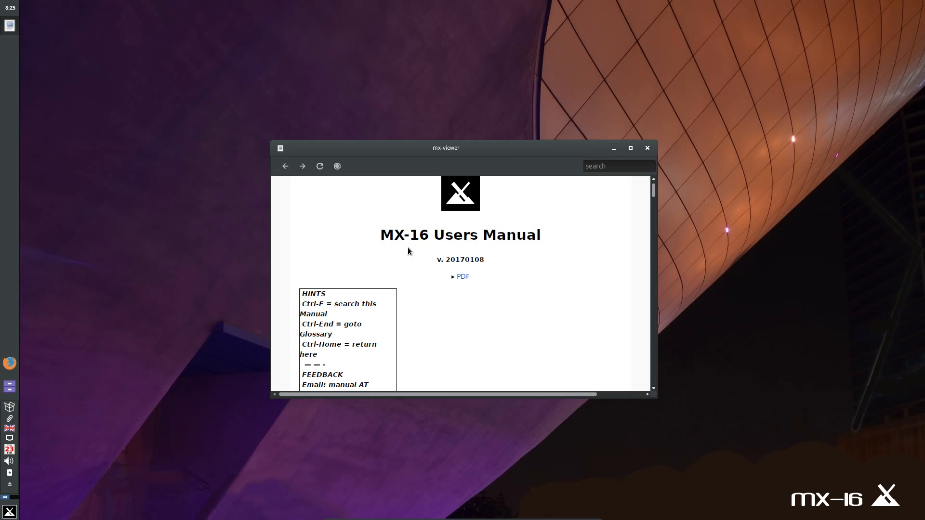
mouse_move(297, 171)
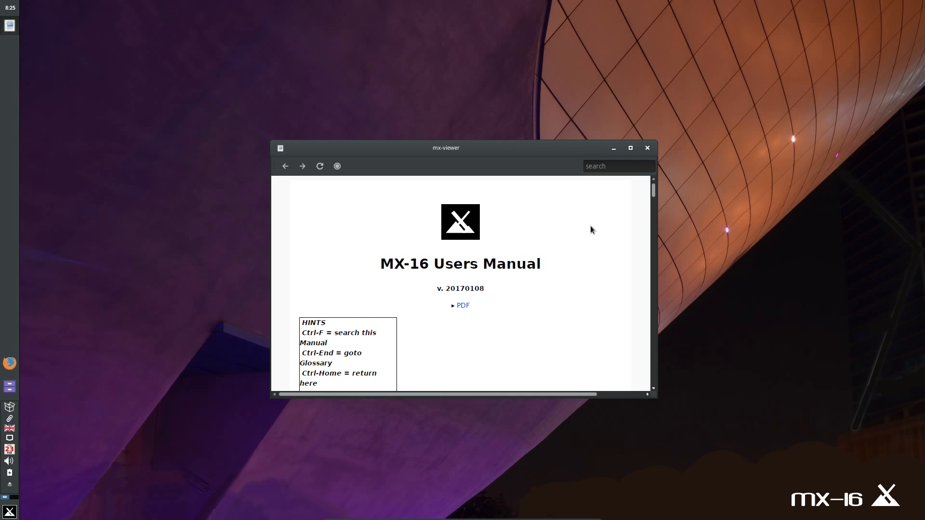
mouse_move(653, 194)
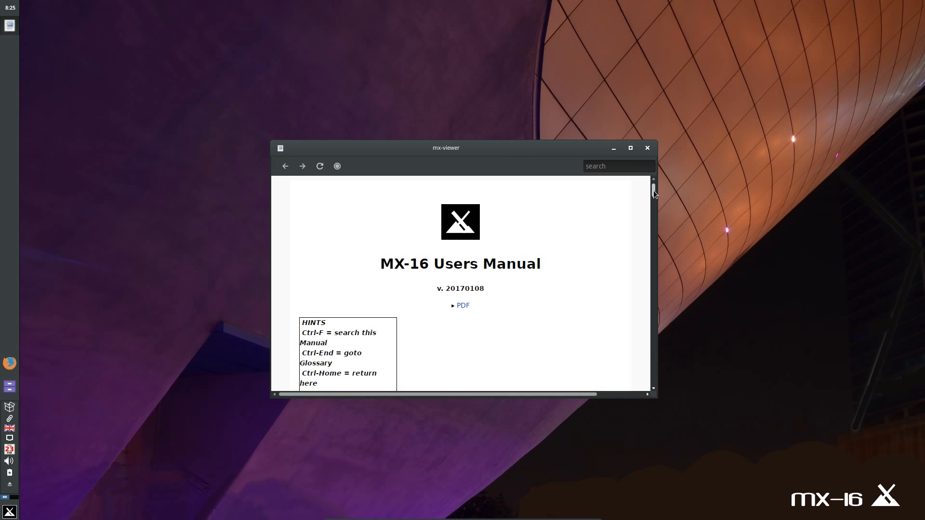
scroll("down", 3)
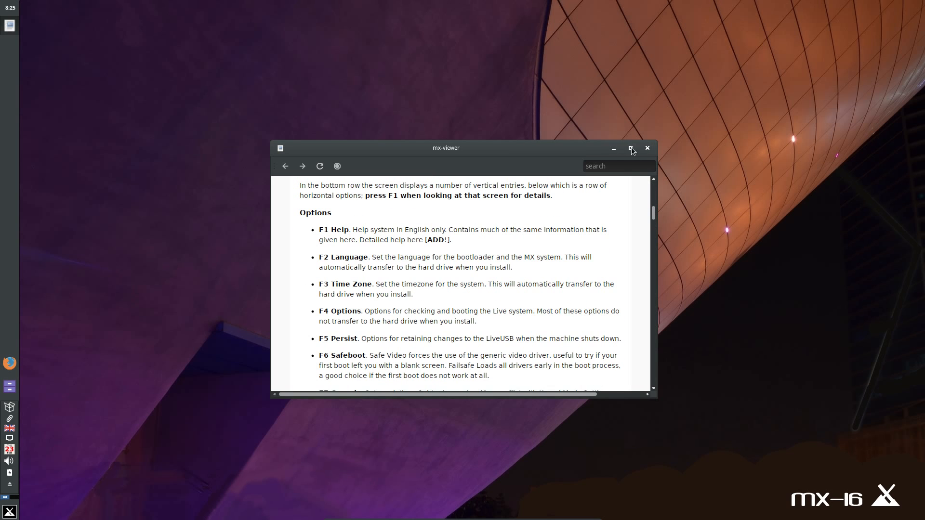
left_click(632, 148)
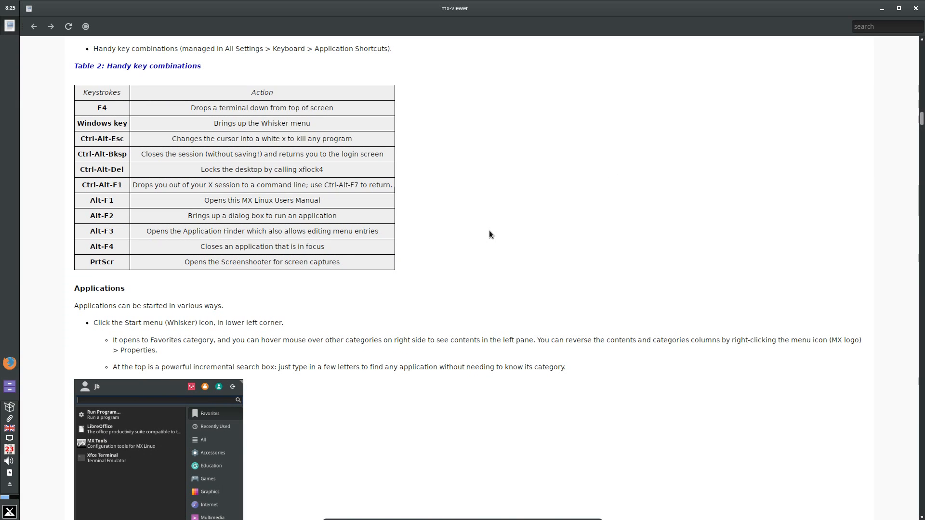
scroll("down", 3)
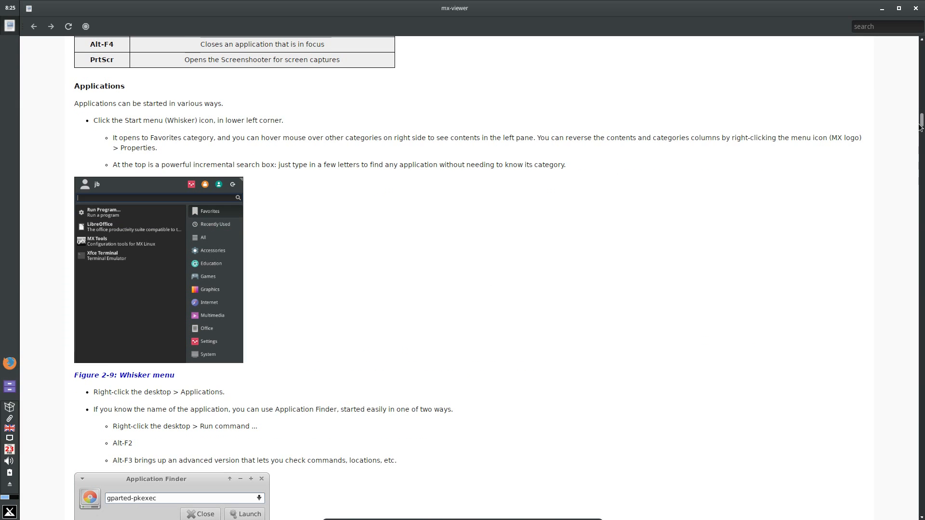
scroll("down", 3)
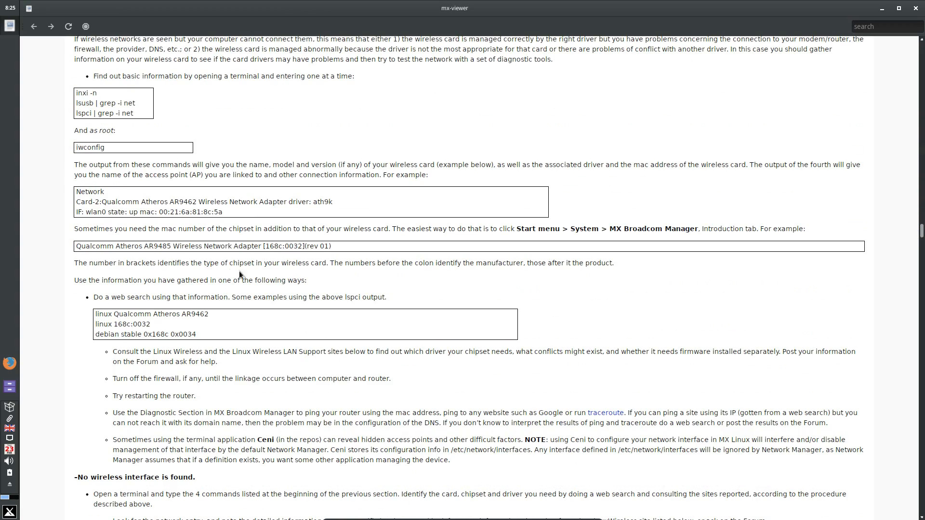
scroll("up", 3)
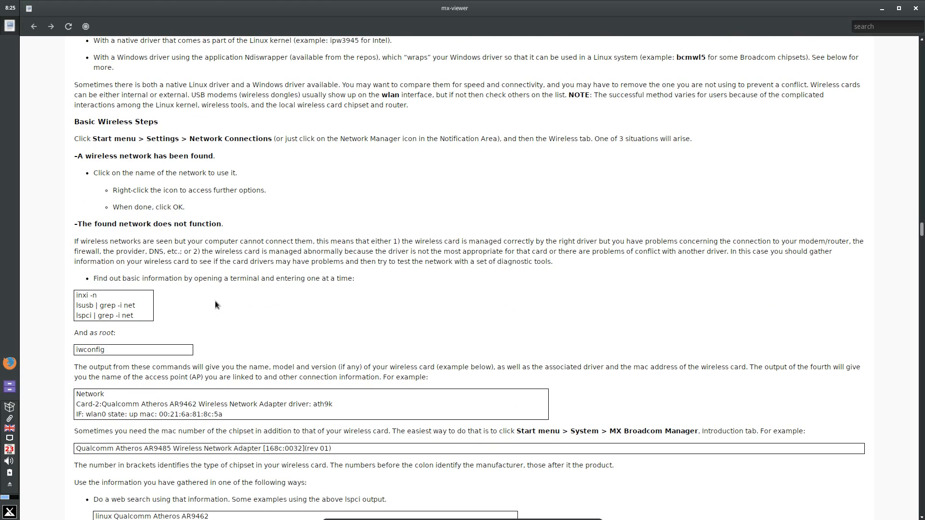
mouse_move(223, 308)
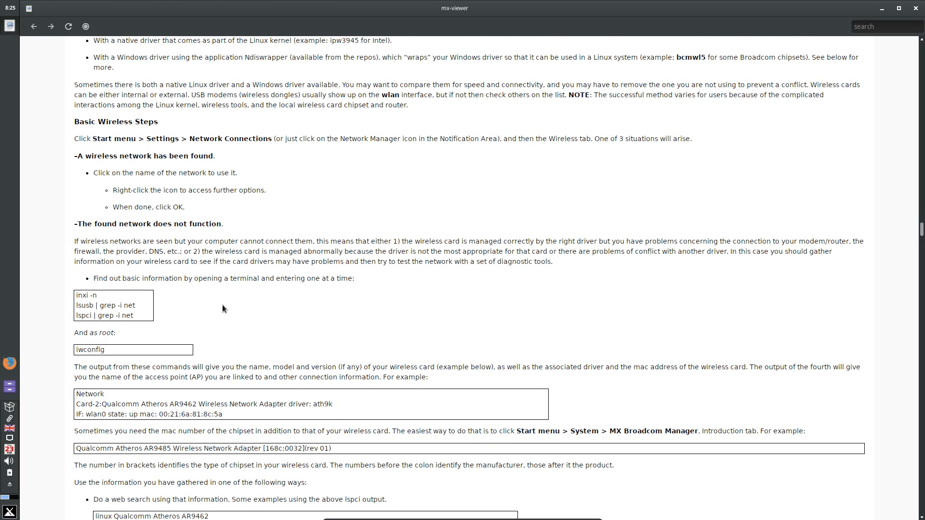
mouse_move(917, 8)
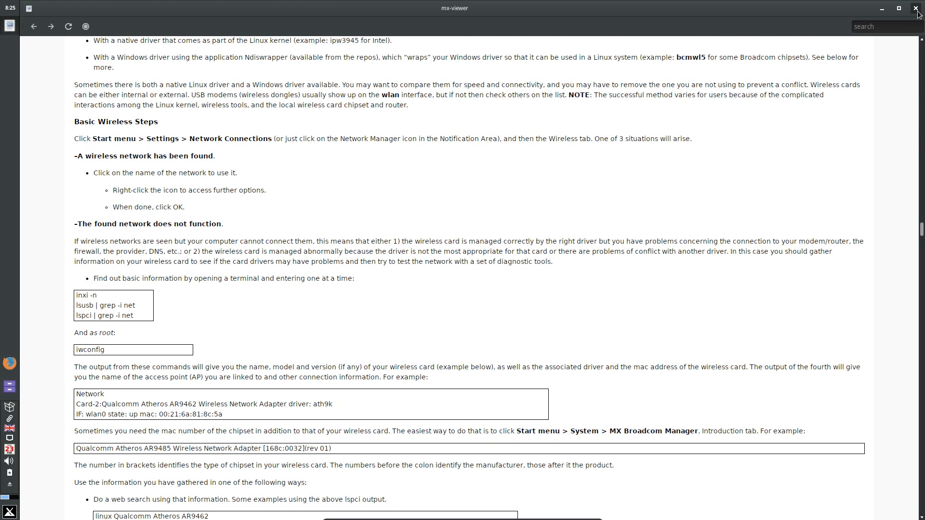
left_click(898, 9)
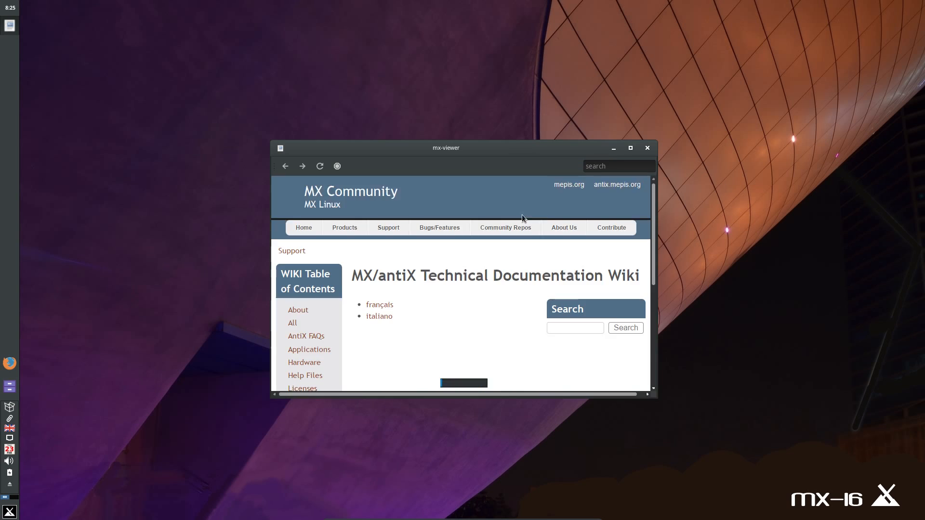
Maximize the Technical Documentation Wiki, then launch MX Tools from MX Welcome
left_click(630, 147)
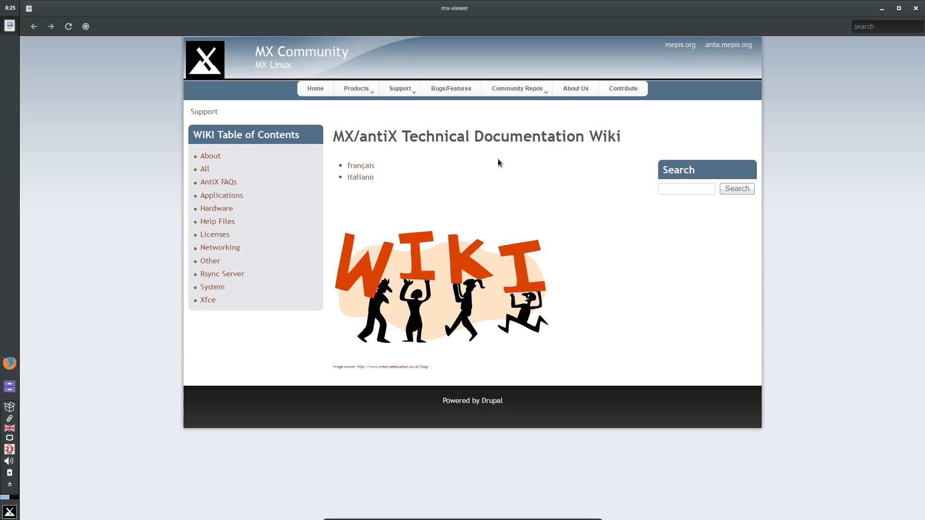
mouse_move(337, 211)
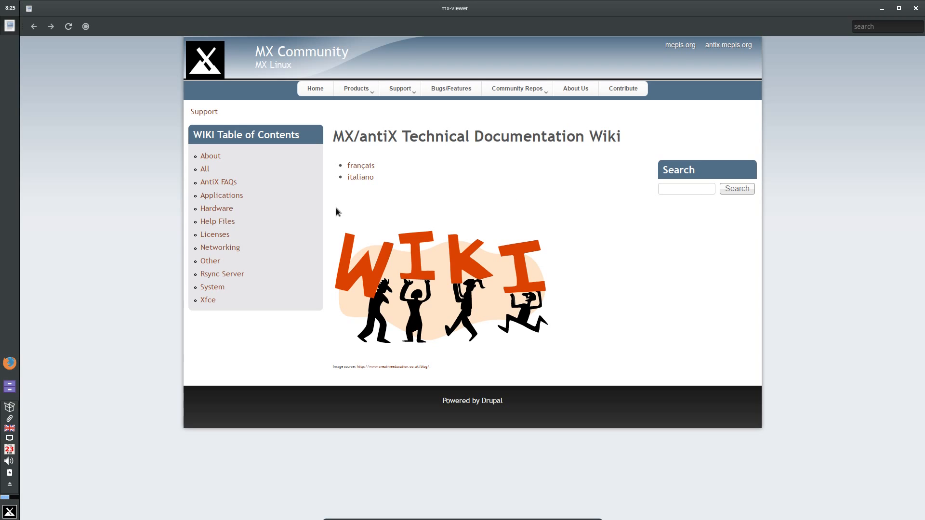
mouse_move(837, 81)
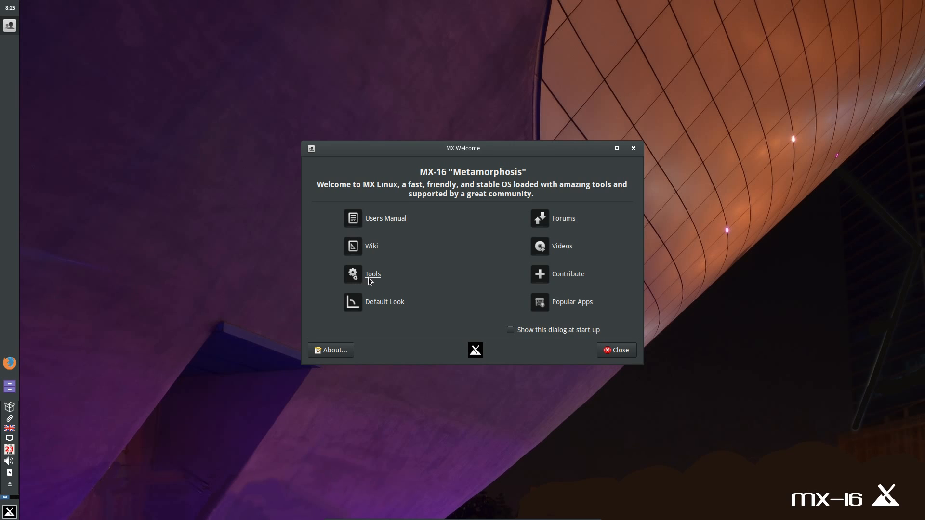
left_click(373, 274)
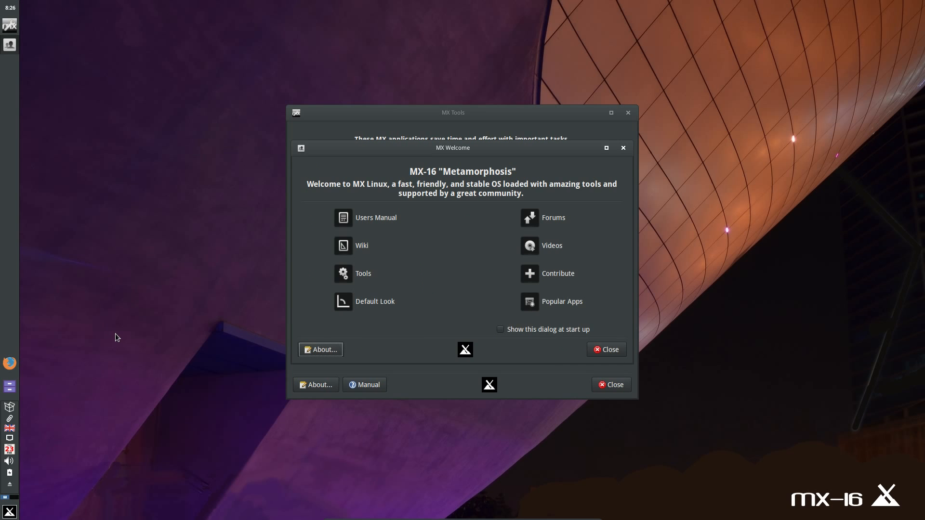
In MX Default Look, enable 'Display panel horizontally' and apply it
left_click(375, 302)
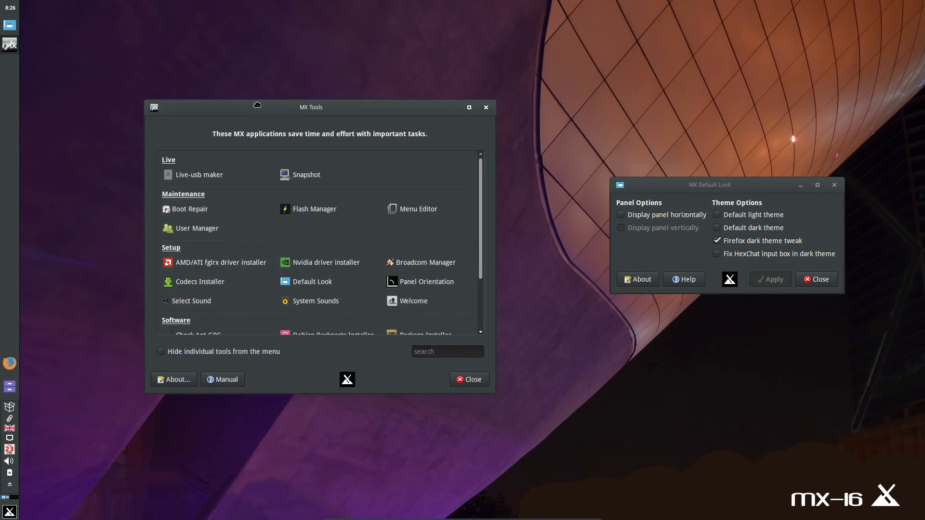
left_click_drag(311, 106, 142, 103)
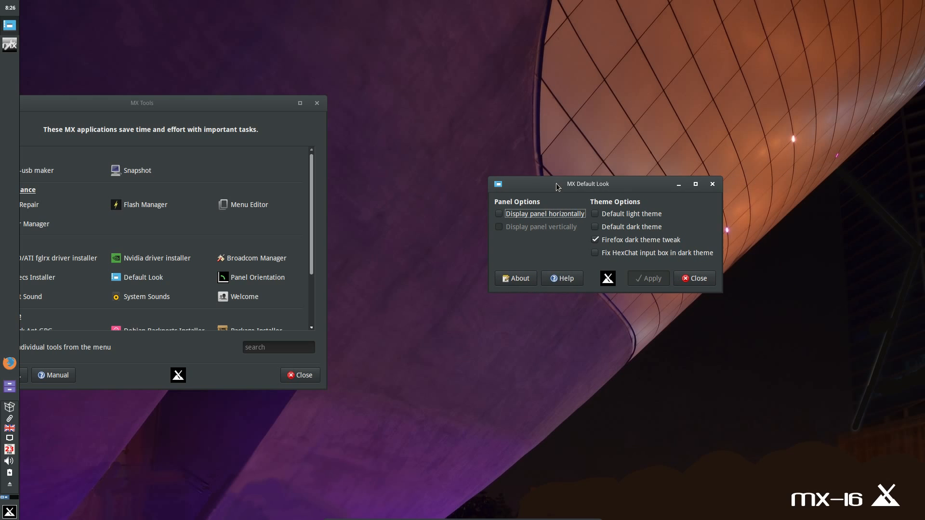
left_click(499, 214)
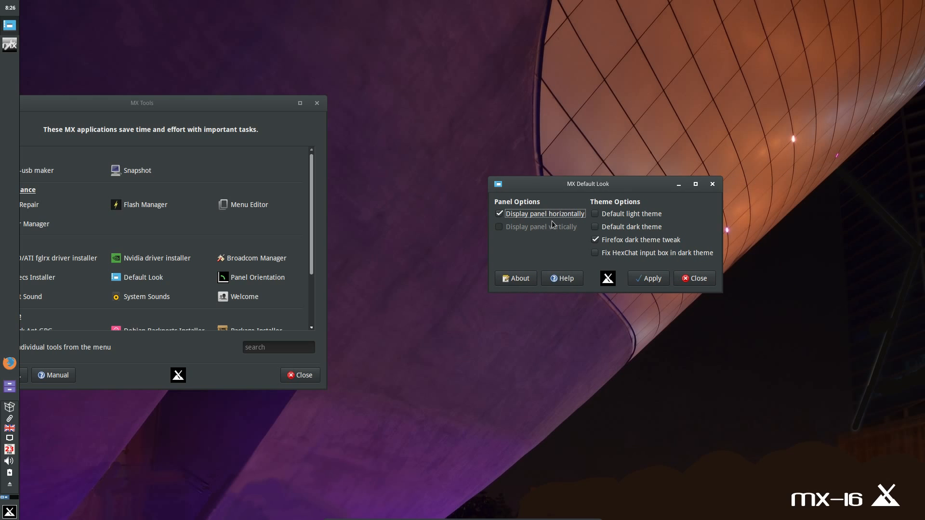
left_click(499, 227)
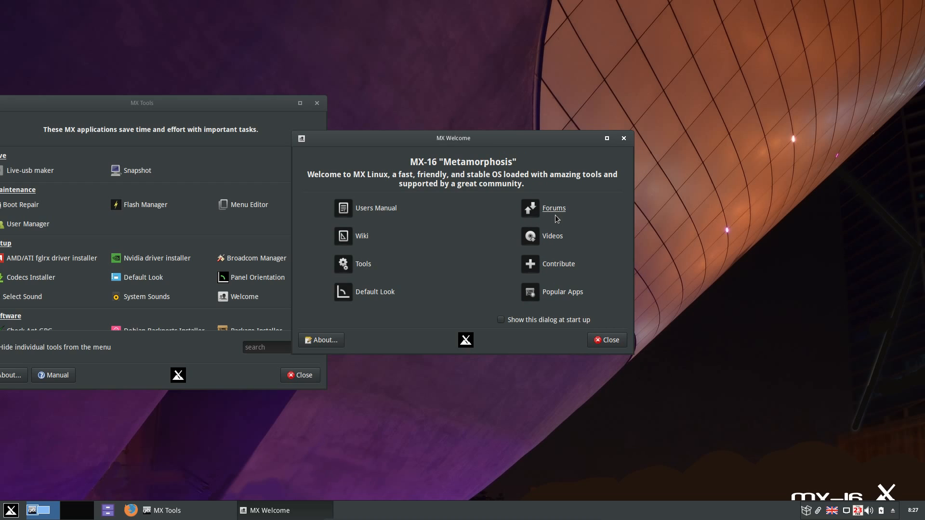
mouse_move(551, 236)
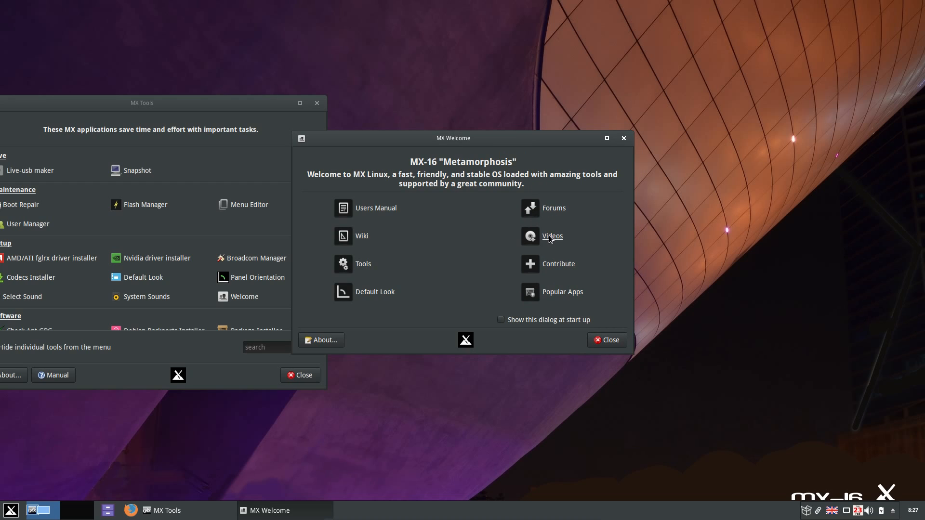
mouse_move(549, 243)
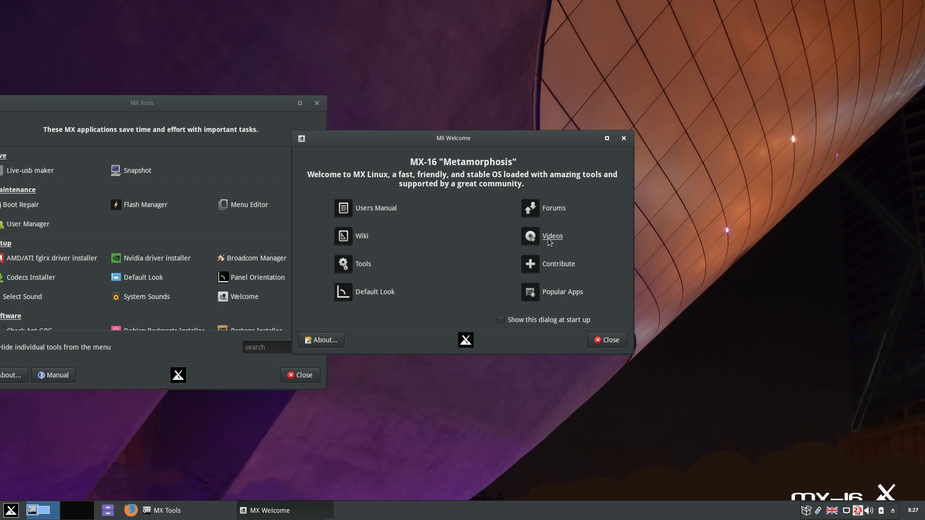
mouse_move(552, 254)
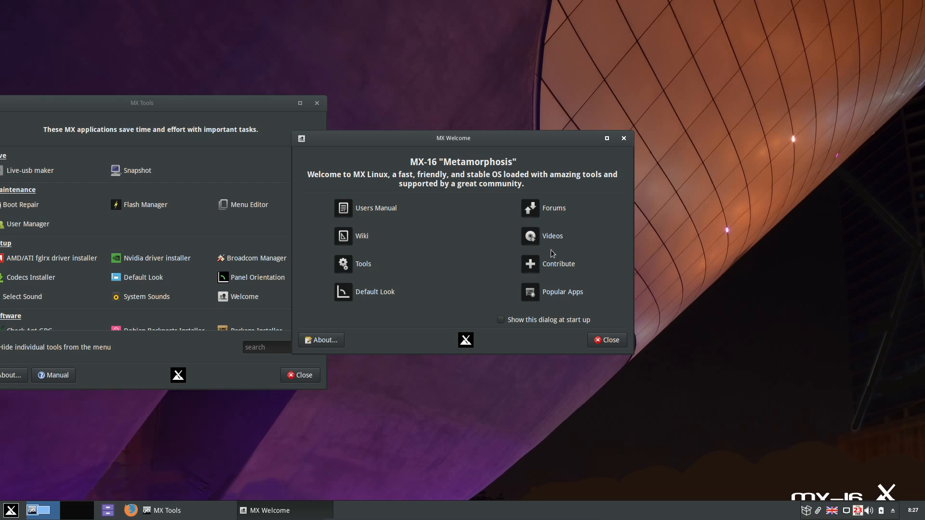
mouse_move(557, 264)
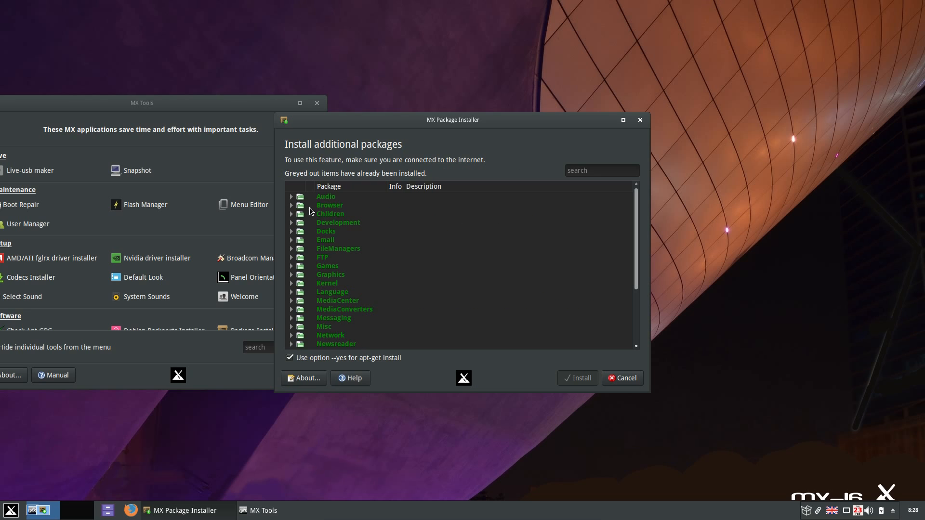
Expand Browser packages, view and dismiss Tor_Browser info, then cancel the installer
left_click(291, 205)
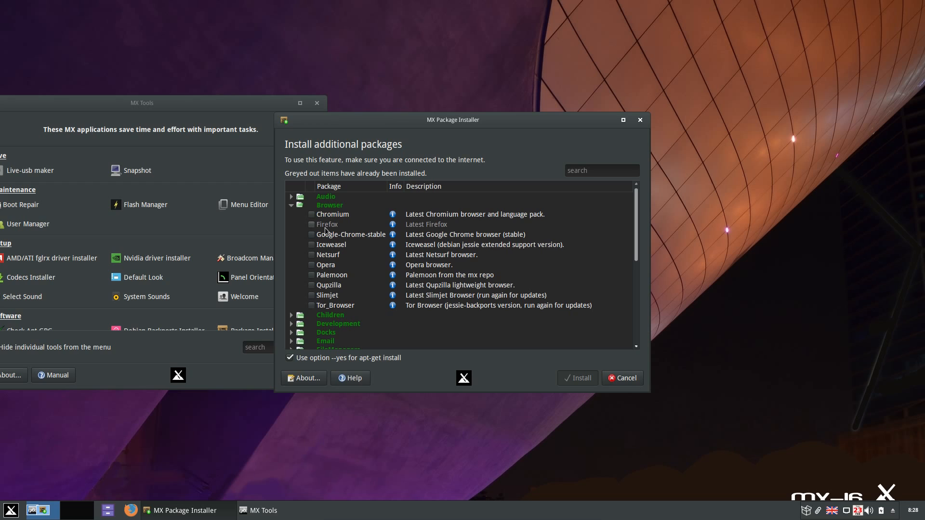
mouse_move(424, 227)
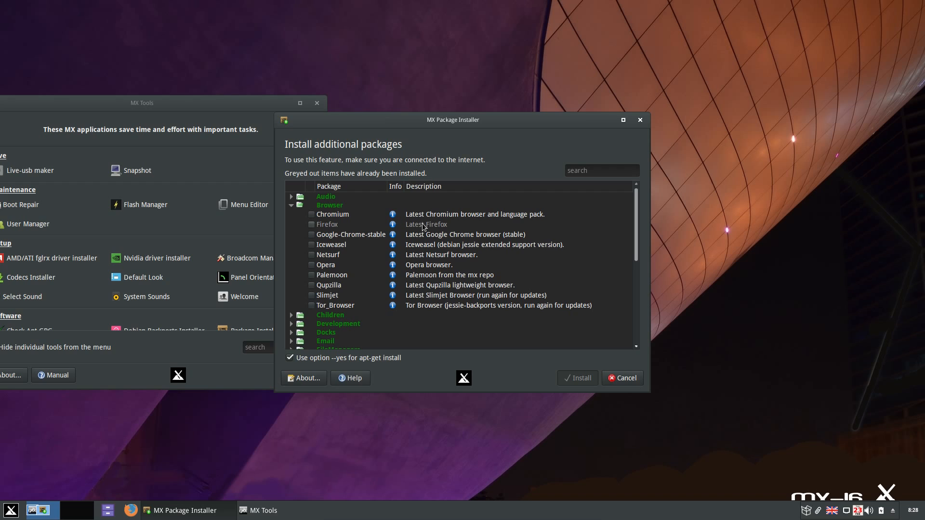
mouse_move(425, 248)
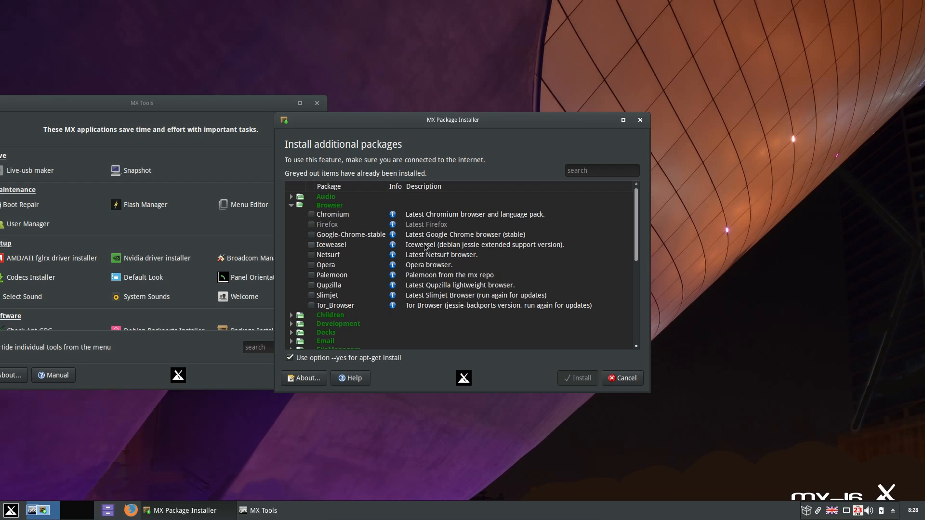
mouse_move(430, 253)
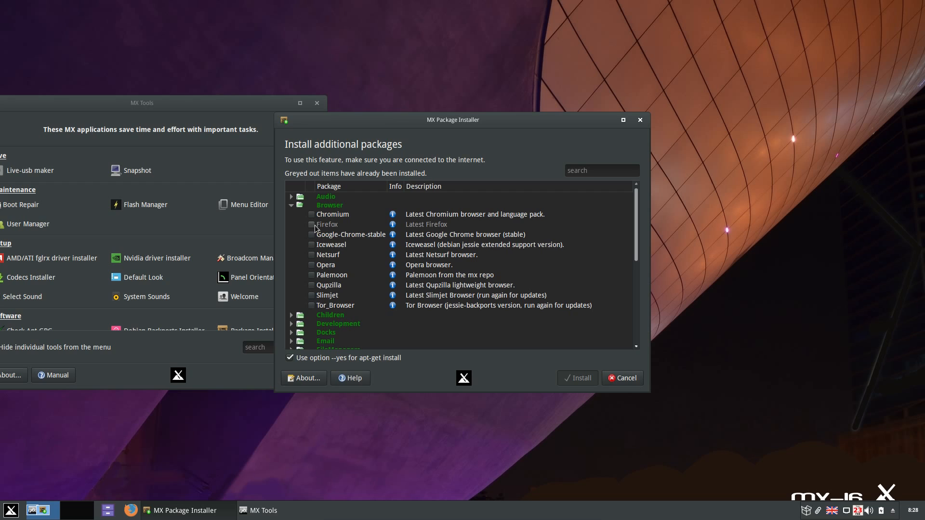
mouse_move(315, 228)
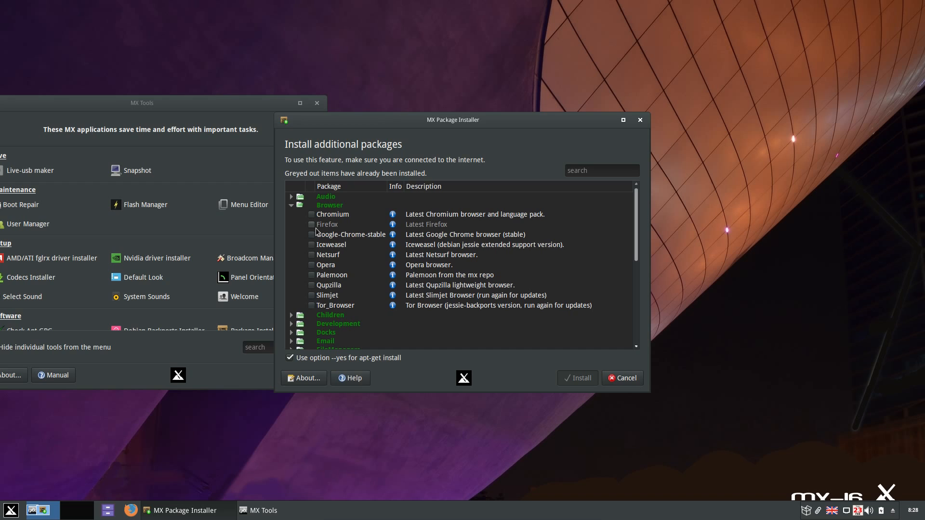
scroll("down", 3)
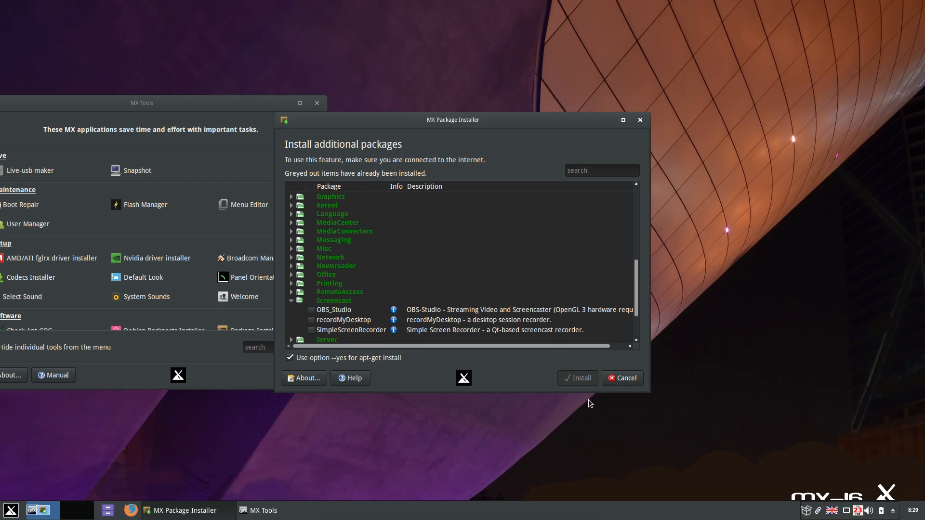
left_click(394, 207)
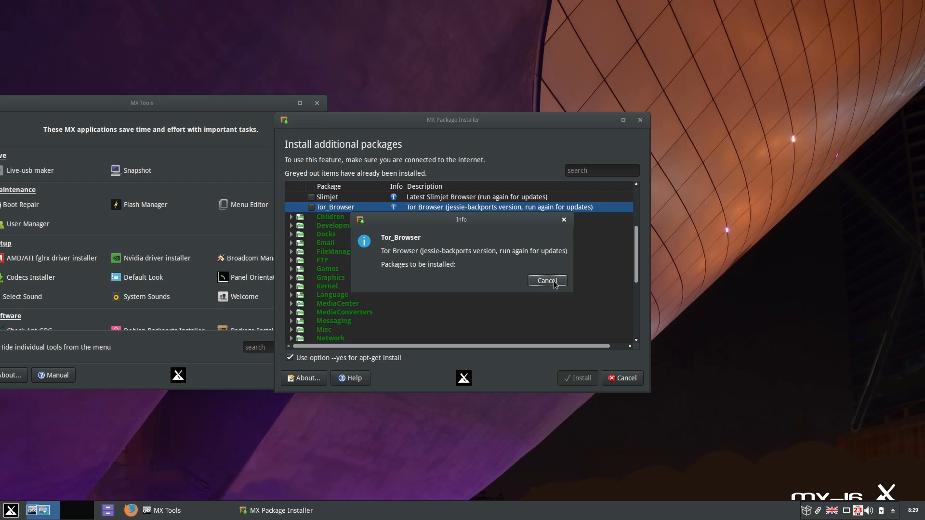
left_click(545, 281)
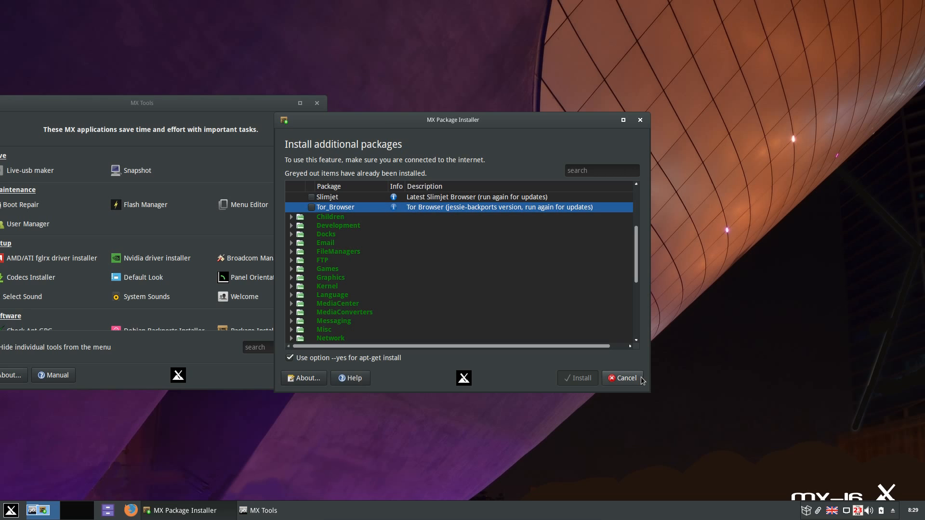
left_click(621, 377)
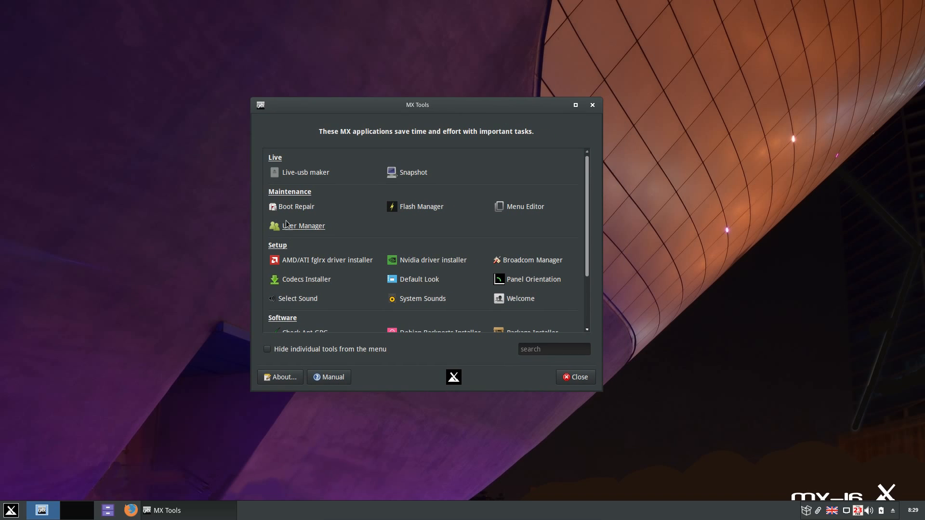
mouse_move(413, 172)
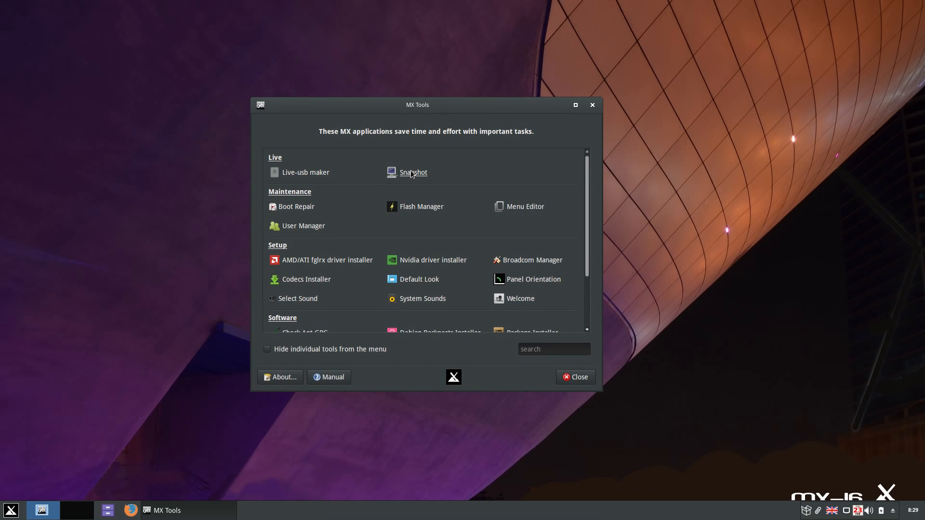
mouse_move(316, 212)
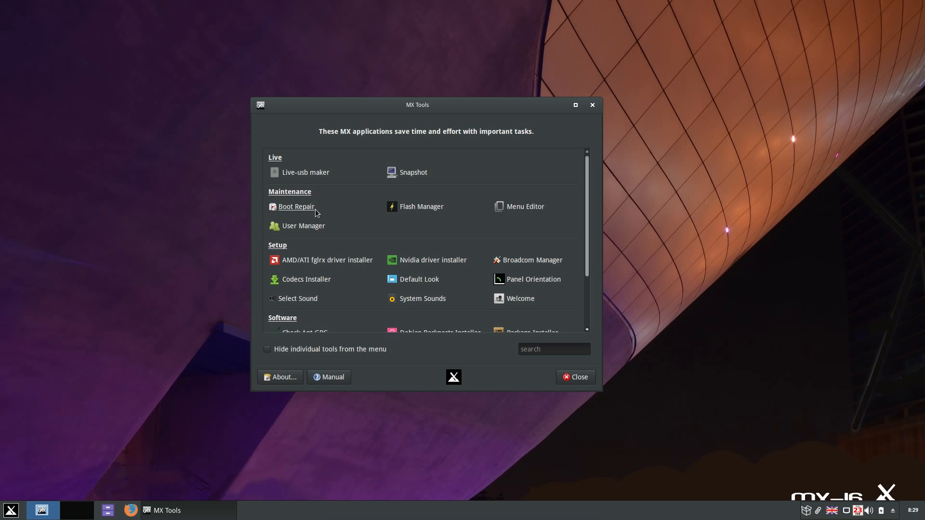
Launch MX Flash Manager from the Maintenance section of MX Tools
left_click(575, 377)
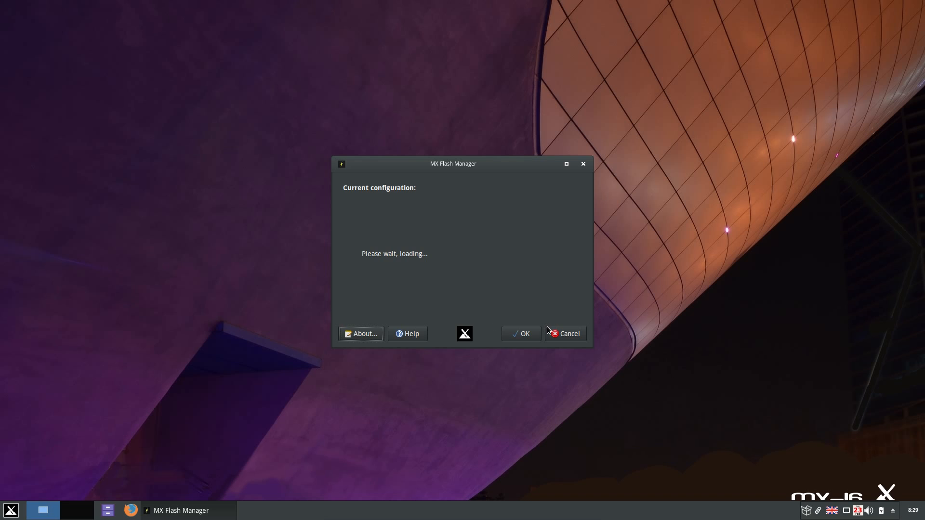
mouse_move(562, 336)
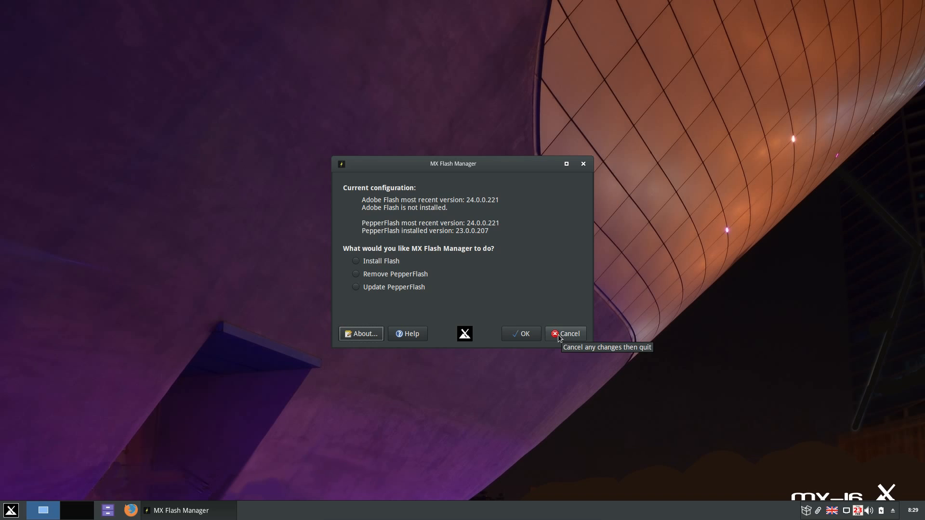
mouse_move(560, 338)
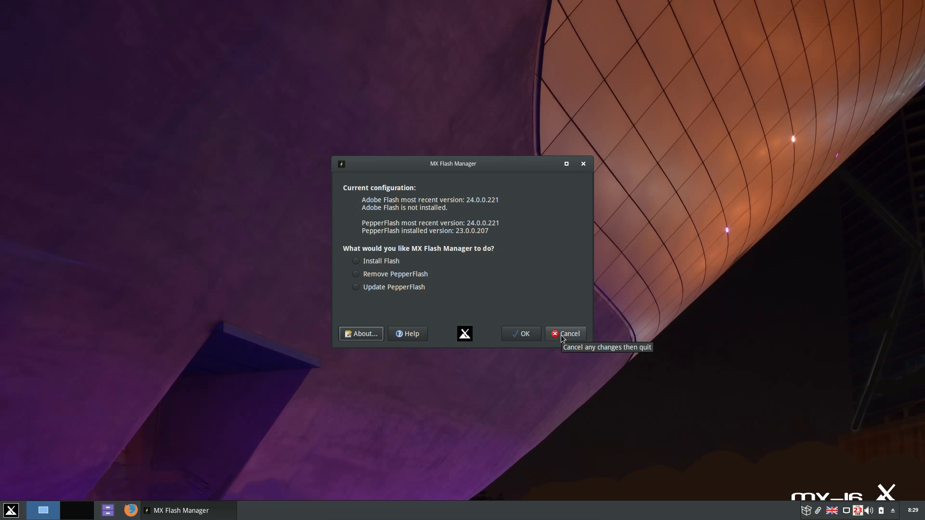
Check Adobe Flash is not installed and PepperFlash is 23.0.0.207, then close Flash Manager
left_click(566, 333)
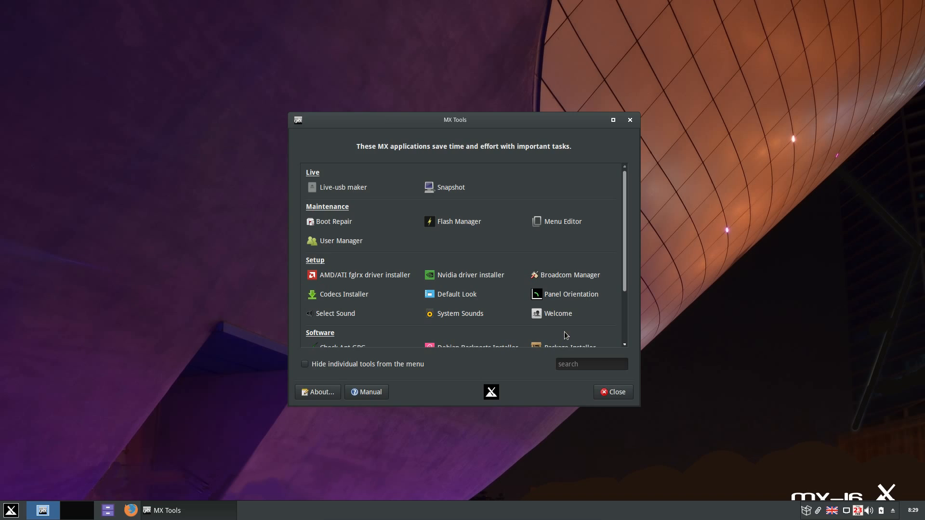
Launch MX Panel Orientation from the MX Tools list to change the panel layout
scroll("down", 3)
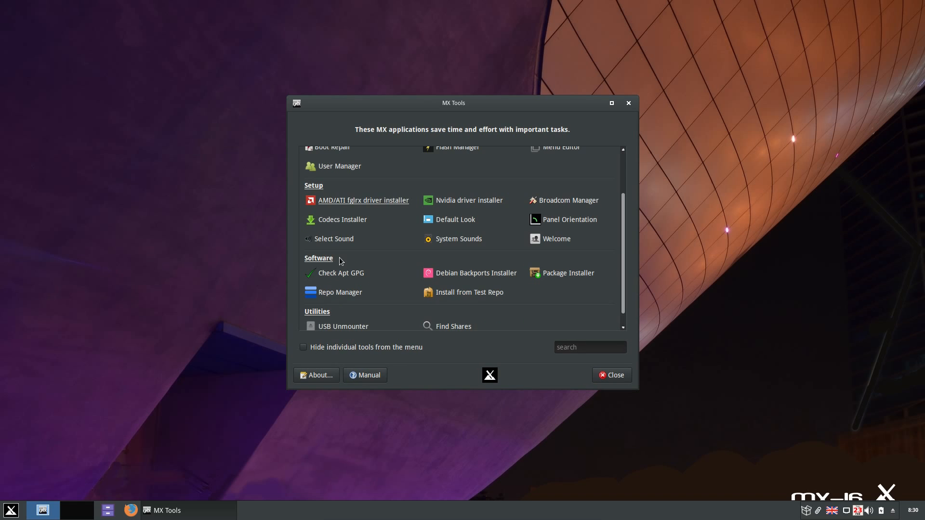
mouse_move(356, 202)
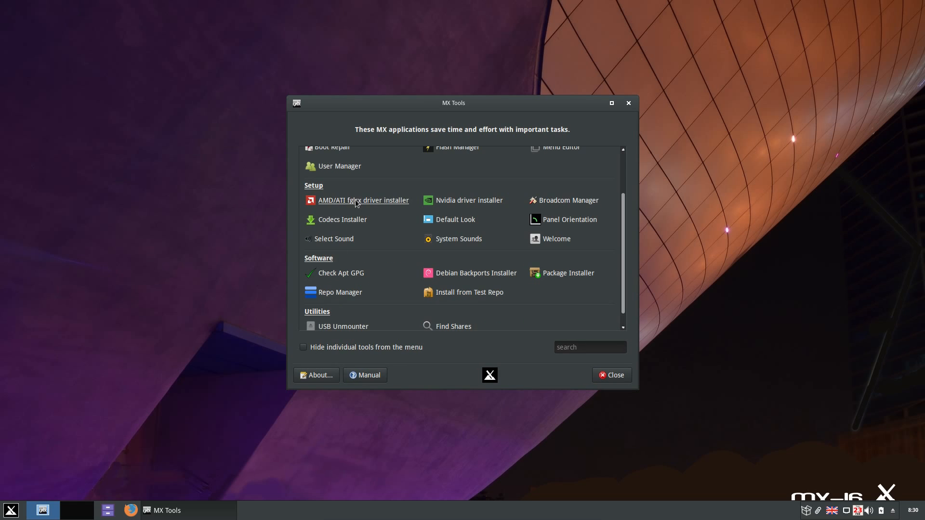
mouse_move(378, 208)
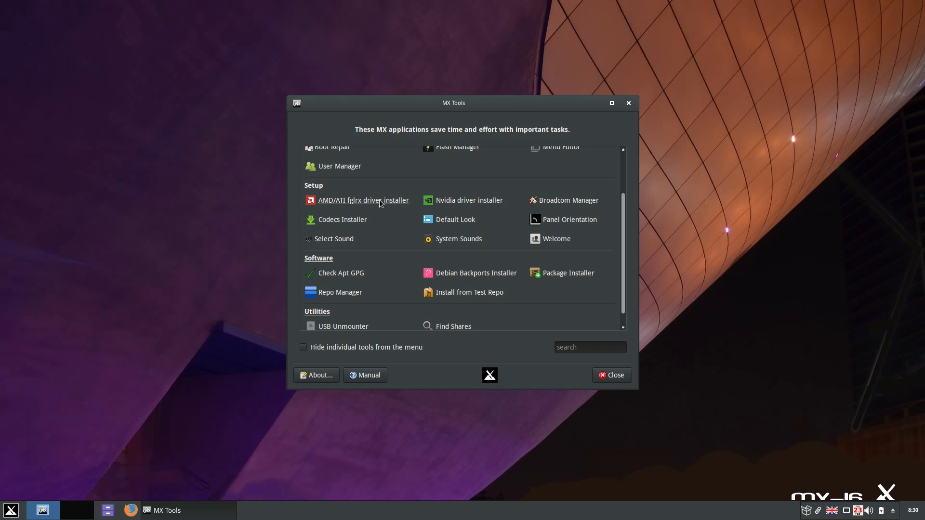
mouse_move(468, 200)
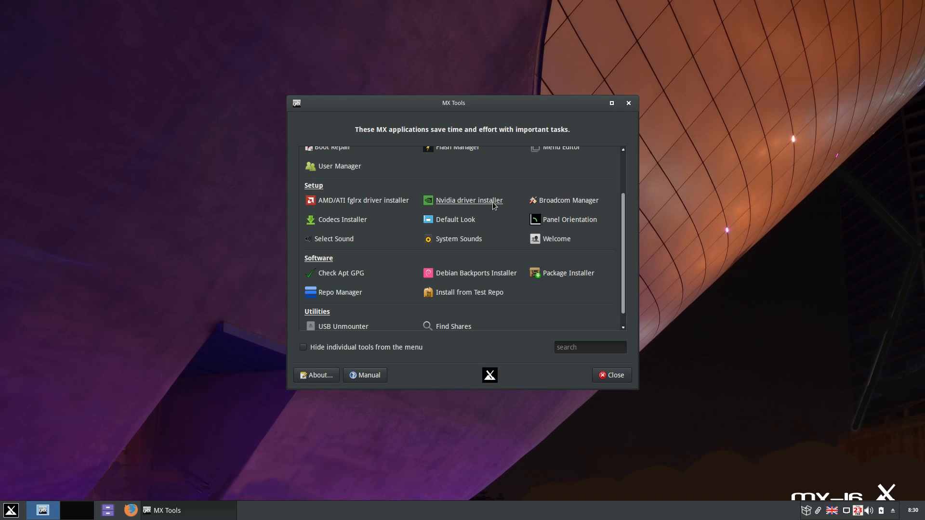
mouse_move(343, 219)
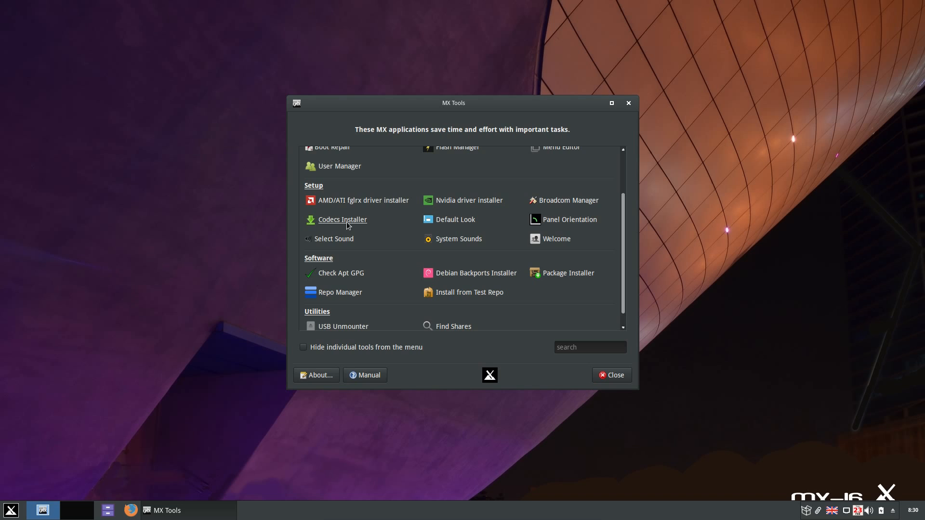
left_click(341, 220)
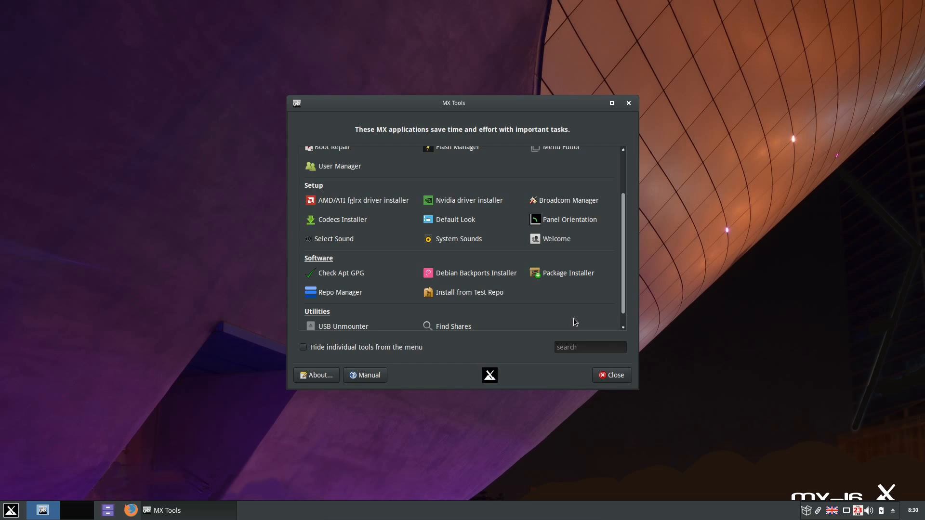
mouse_move(569, 220)
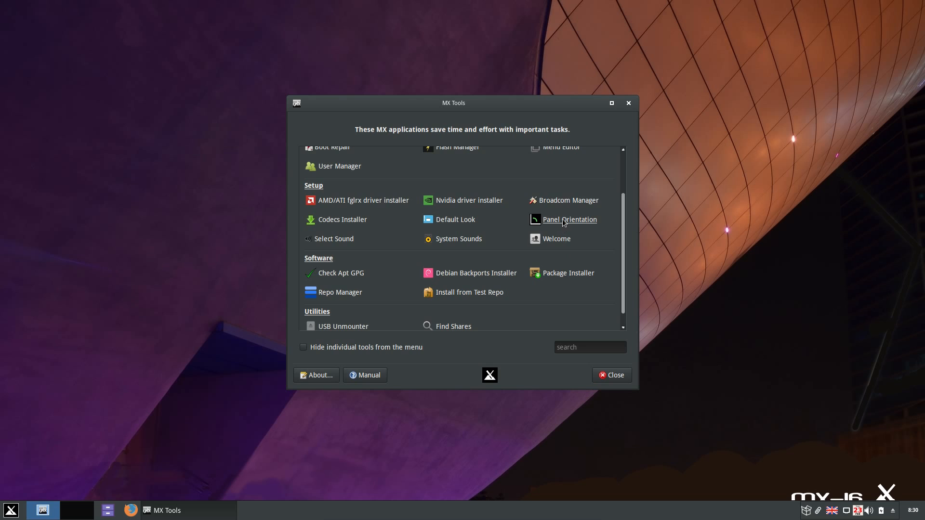
left_click(569, 220)
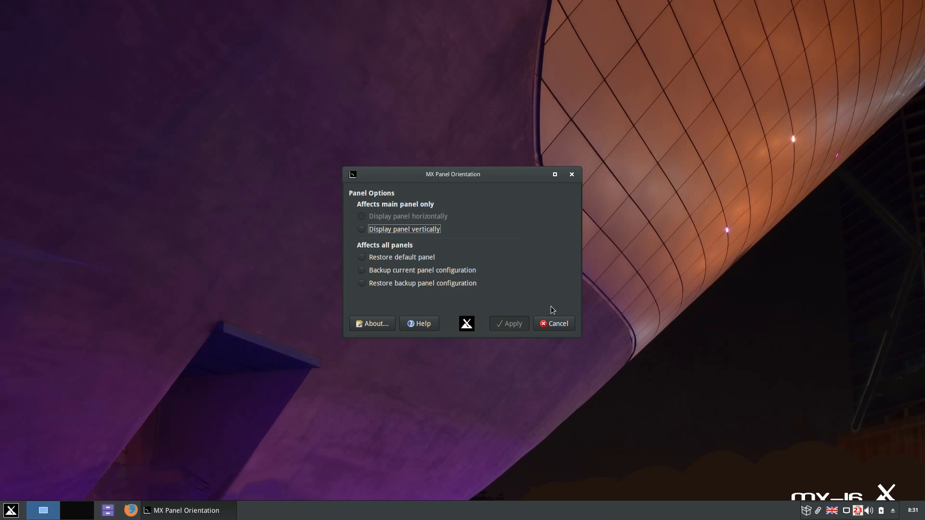
mouse_move(478, 270)
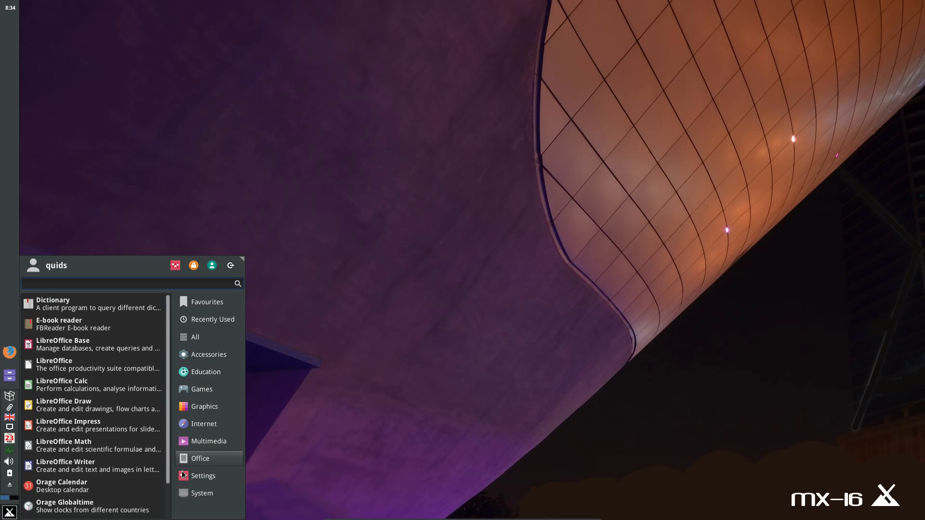
Launch Task Manager to list running processes, with a terminal beside it
left_click(203, 476)
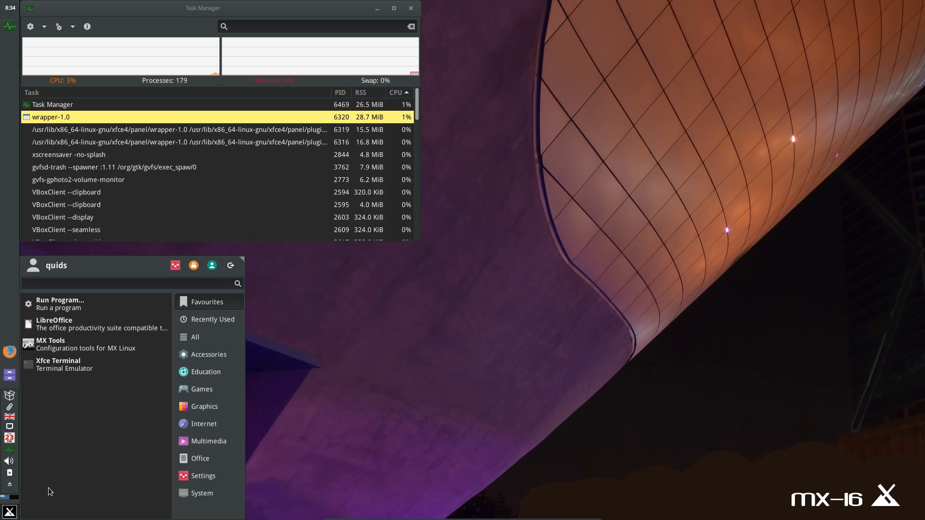
left_click(58, 364)
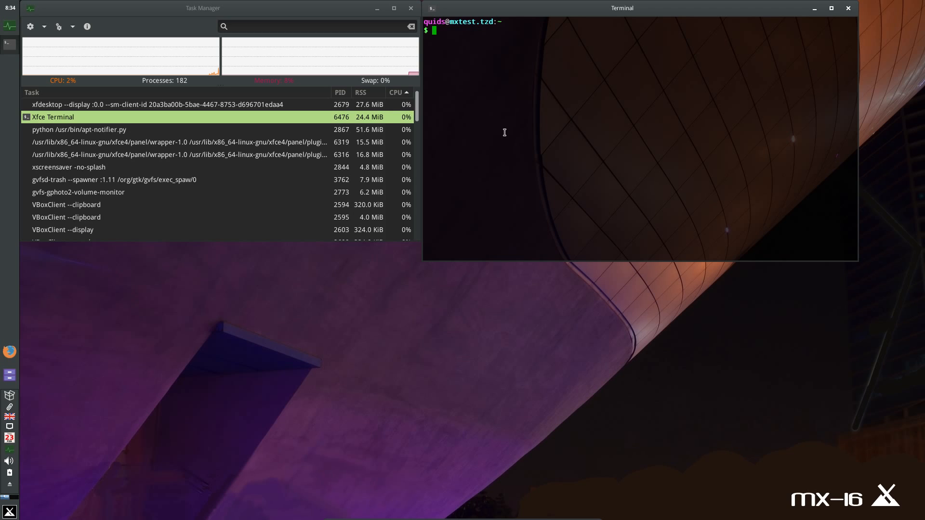
Run free in the terminal to show memory usage
type("free")
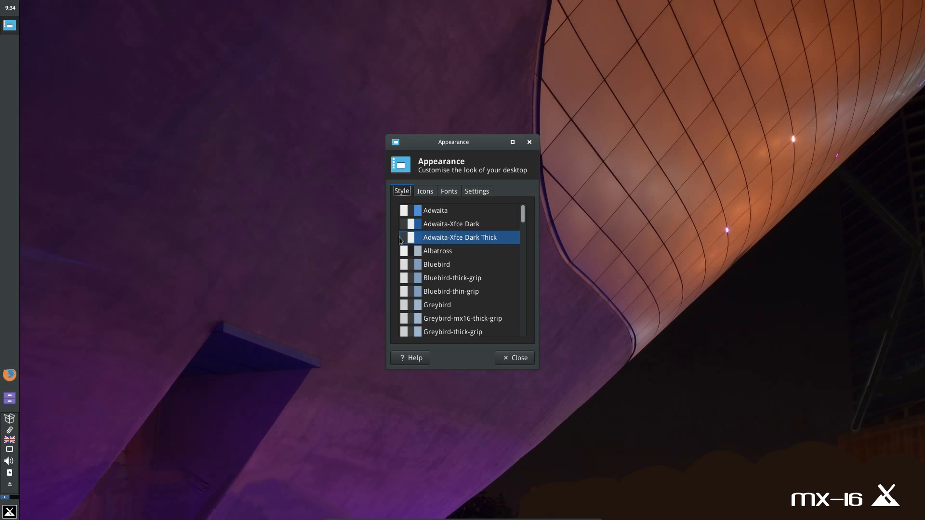
Scroll the Appearance style themes, then view the Fonts page (Droid Sans 10.5, DPI 96)
scroll("down", 3)
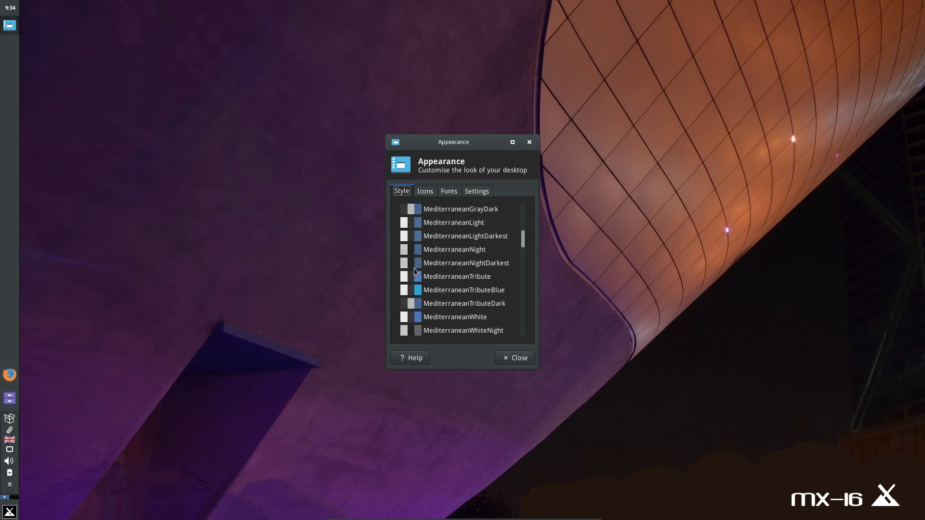
scroll("down", 3)
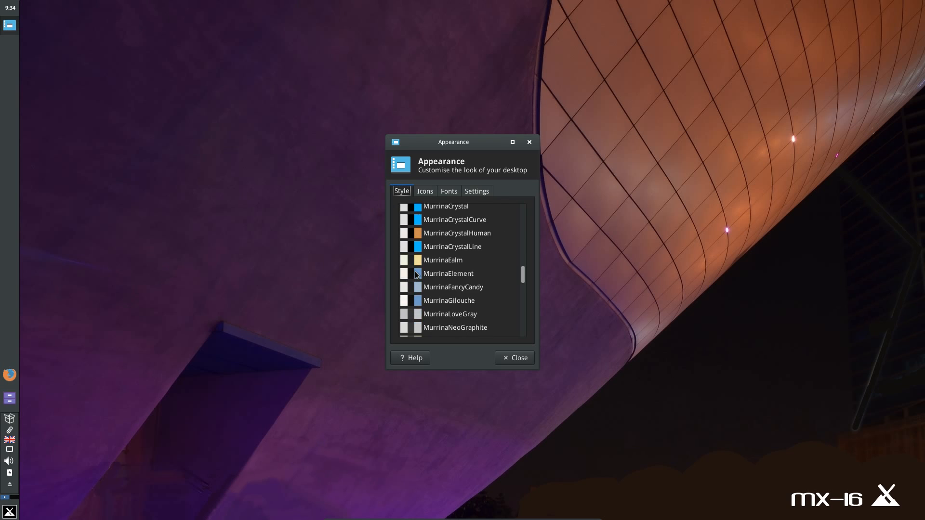
scroll("down", 3)
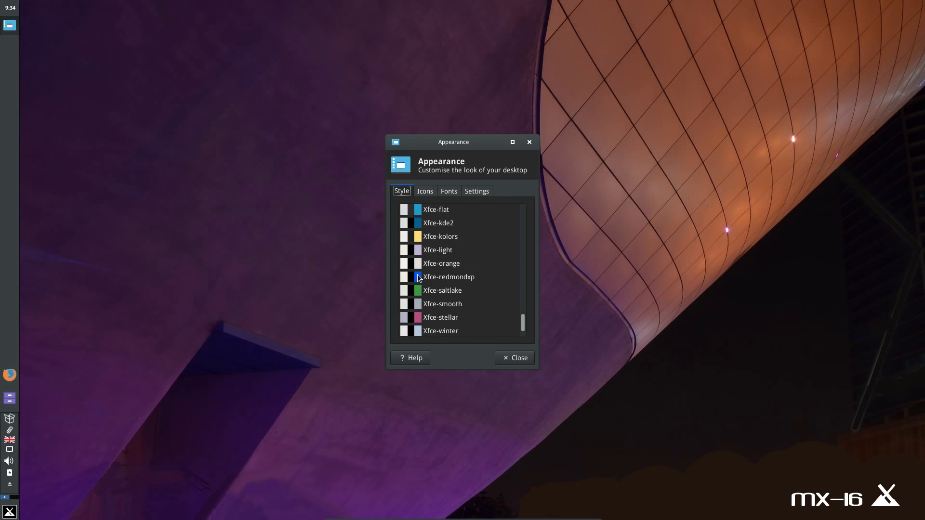
scroll("down", 3)
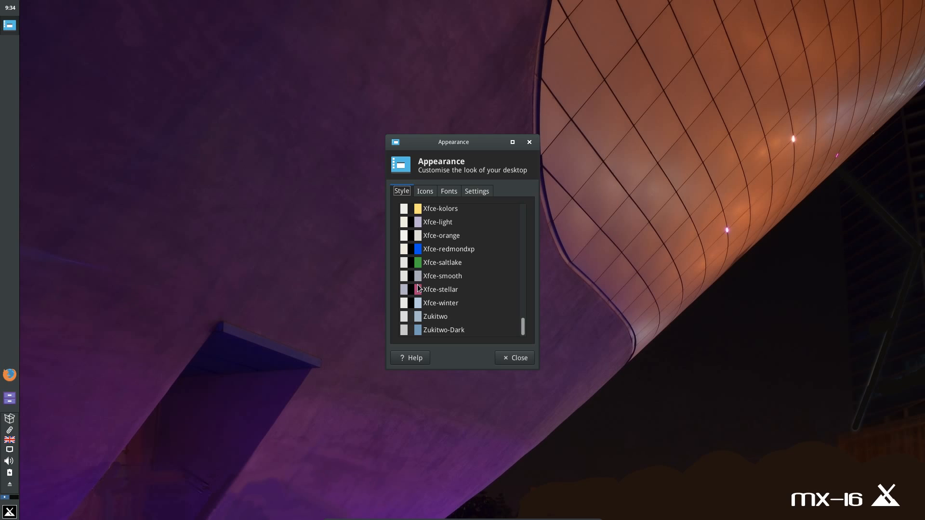
mouse_move(426, 197)
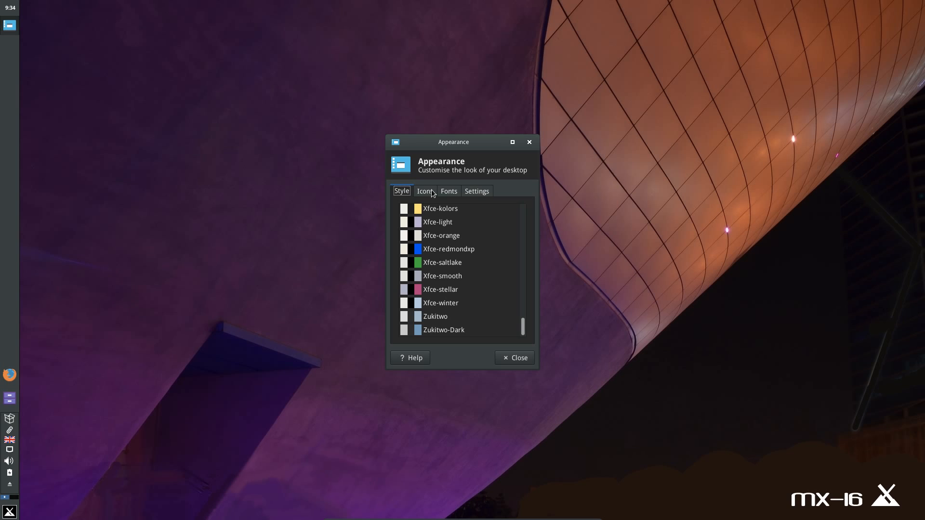
left_click(424, 191)
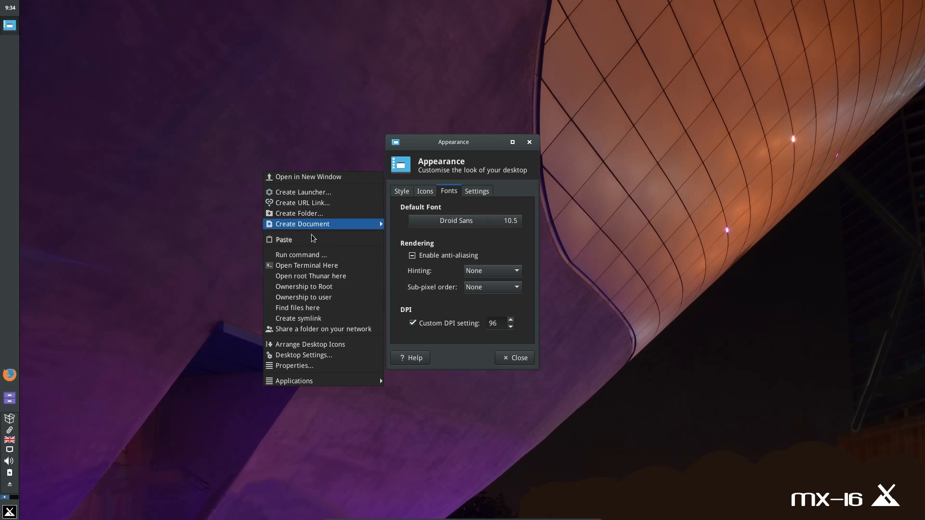
Close the Appearance dialog and bring up the Whisker applications menu
left_click(294, 380)
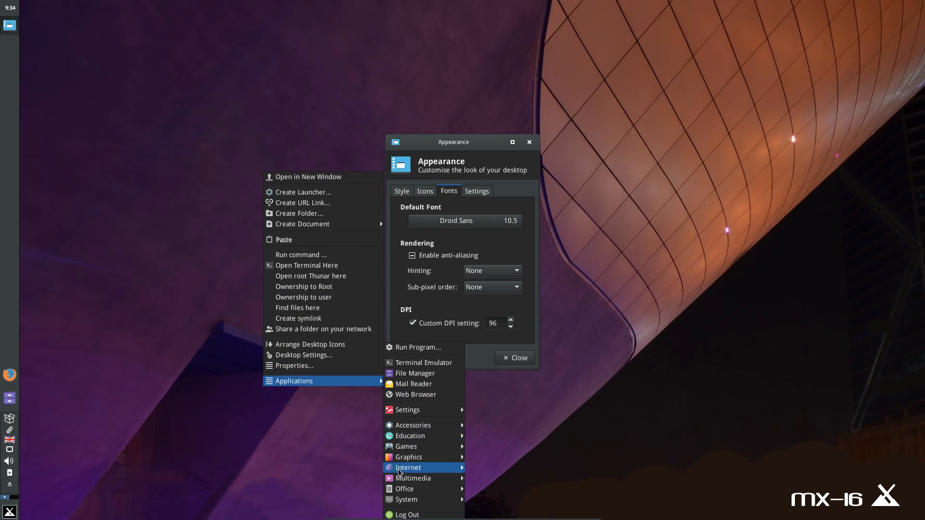
mouse_move(423, 436)
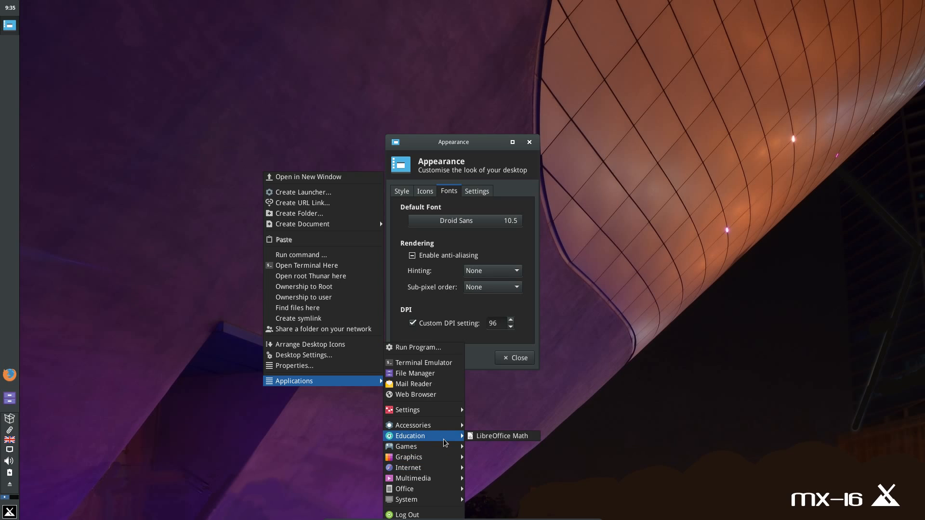
mouse_move(484, 250)
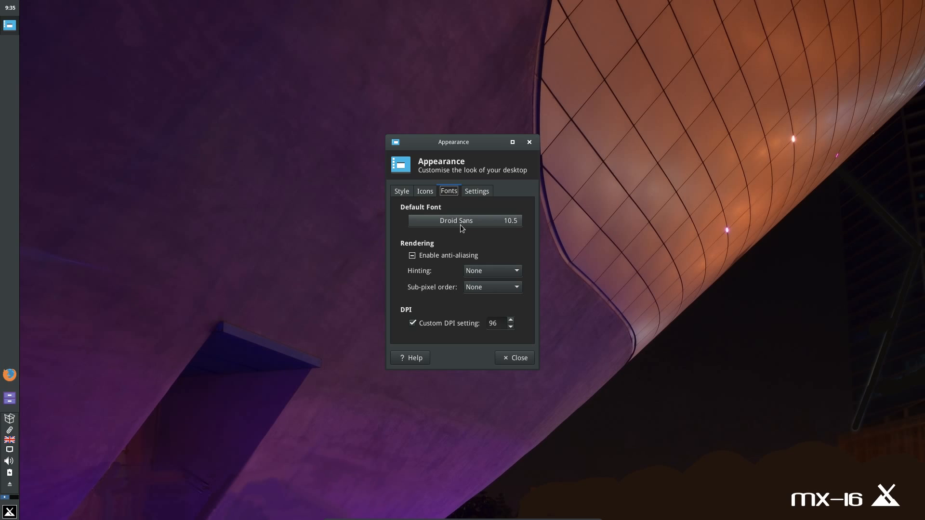
mouse_move(486, 194)
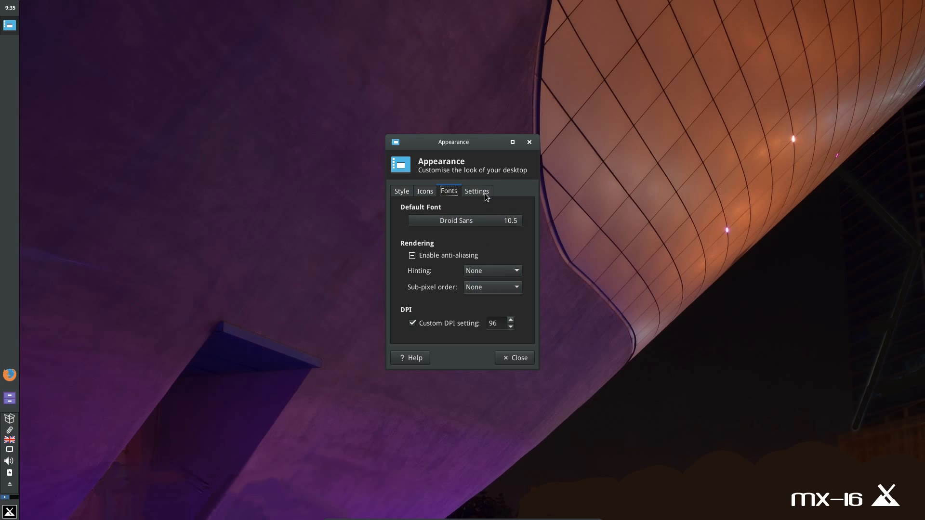
left_click(476, 191)
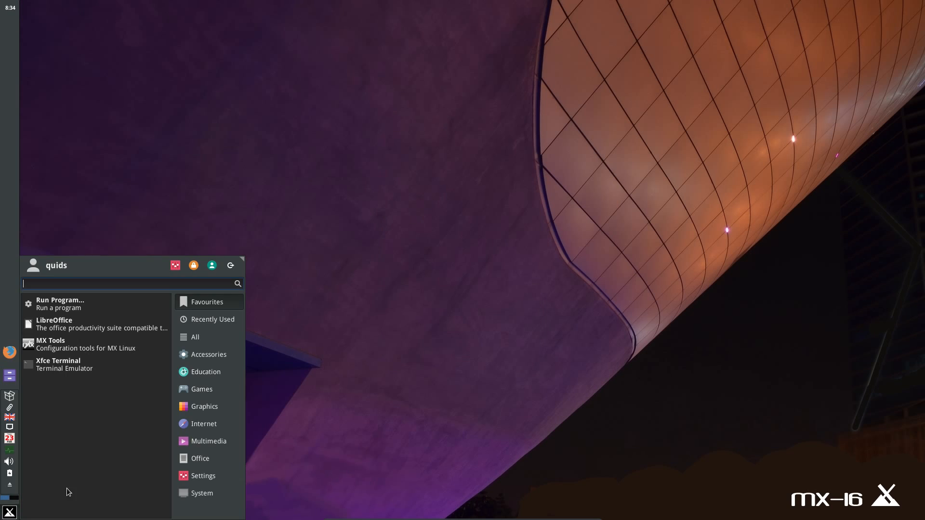
Browse the Accessories applications, then switch to the Games category
left_click(208, 355)
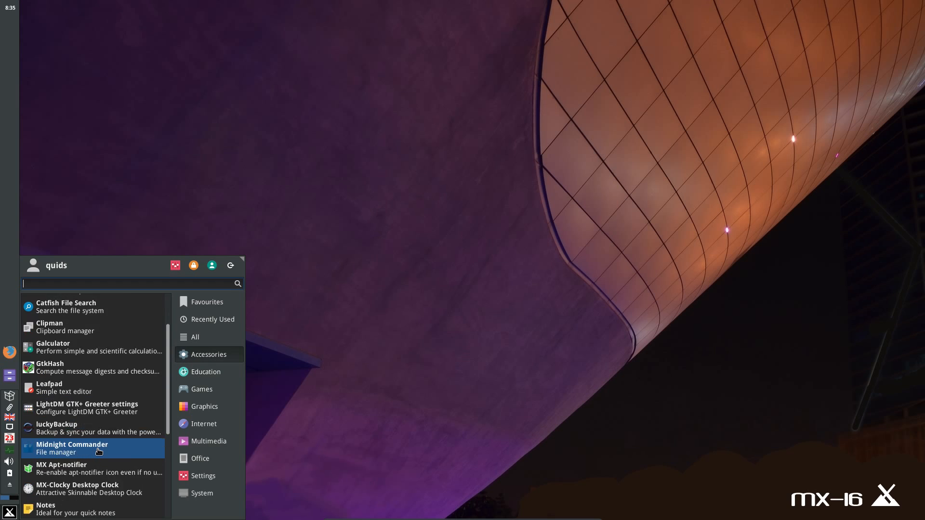
scroll("down", 3)
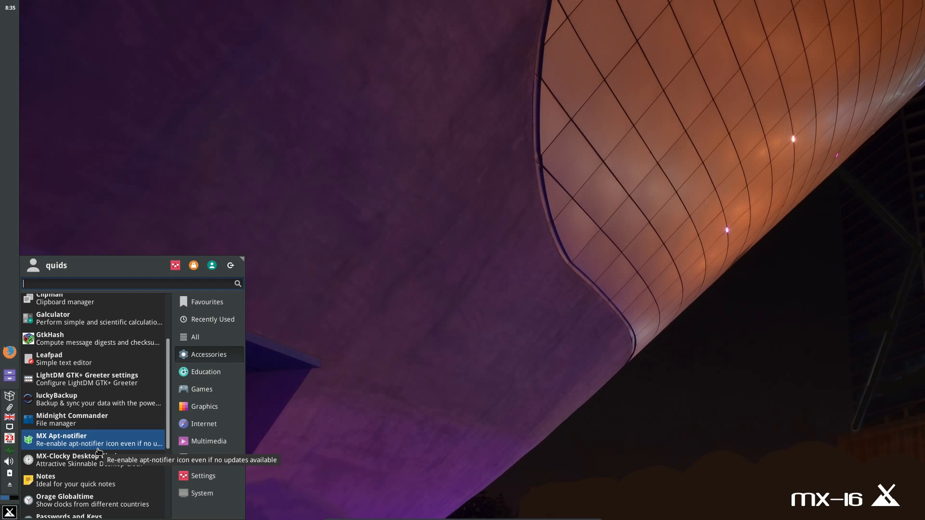
scroll("down", 3)
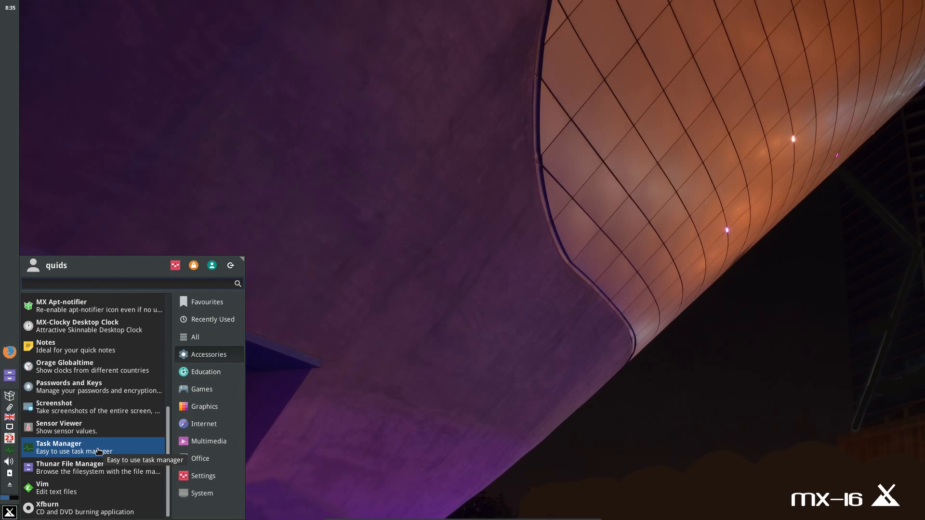
mouse_move(95, 488)
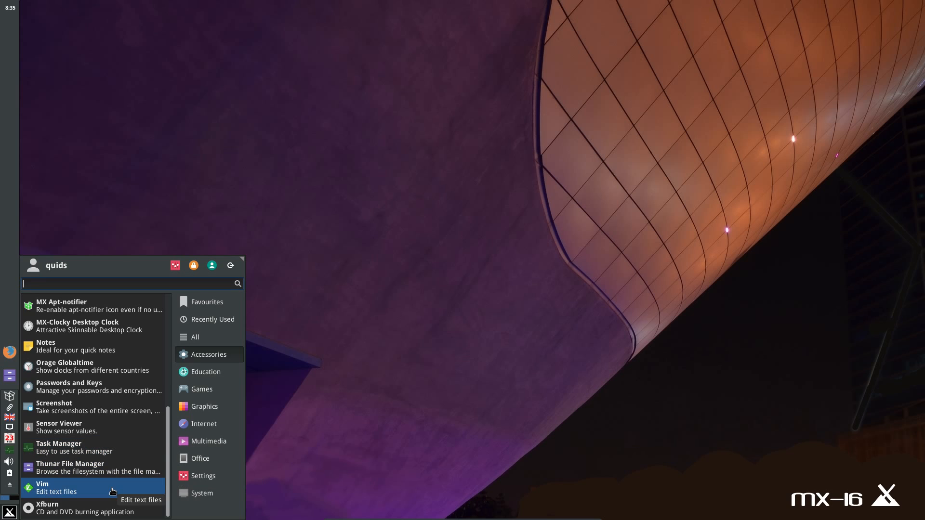
left_click(201, 389)
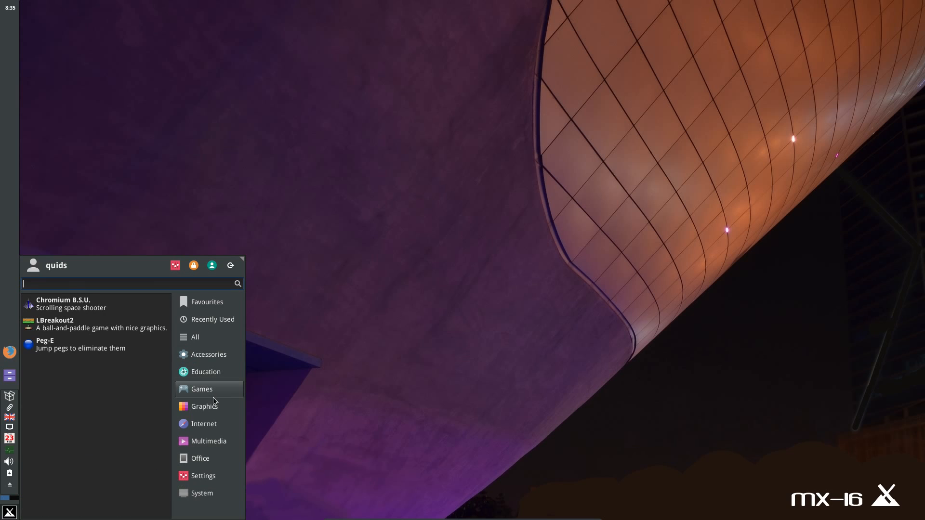
mouse_move(168, 397)
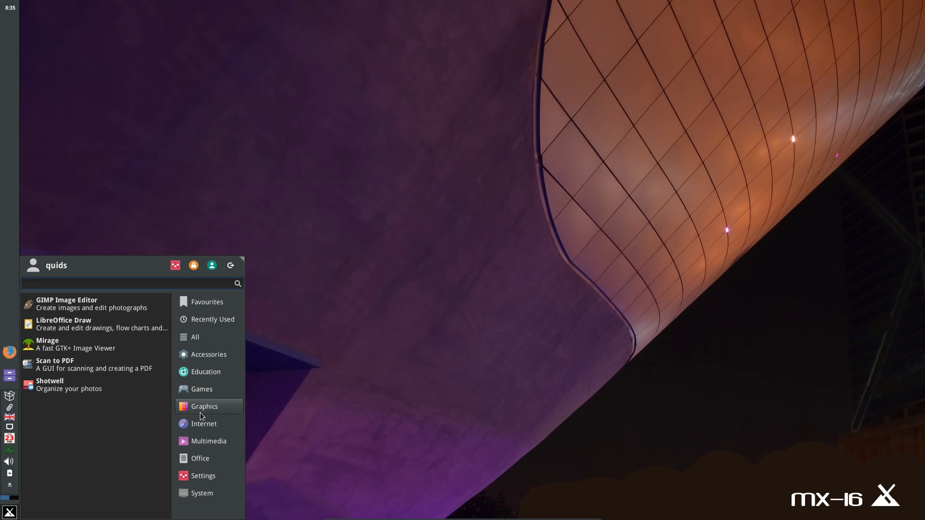
mouse_move(92, 344)
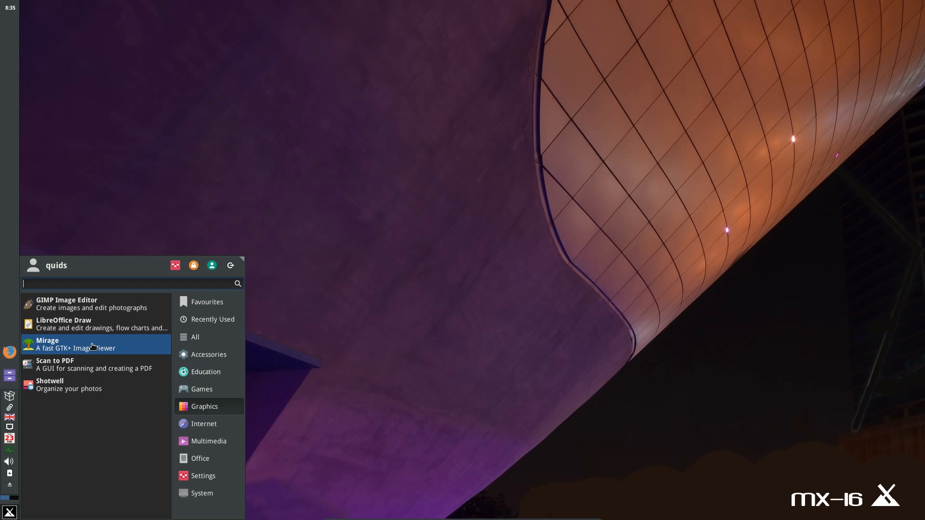
mouse_move(114, 352)
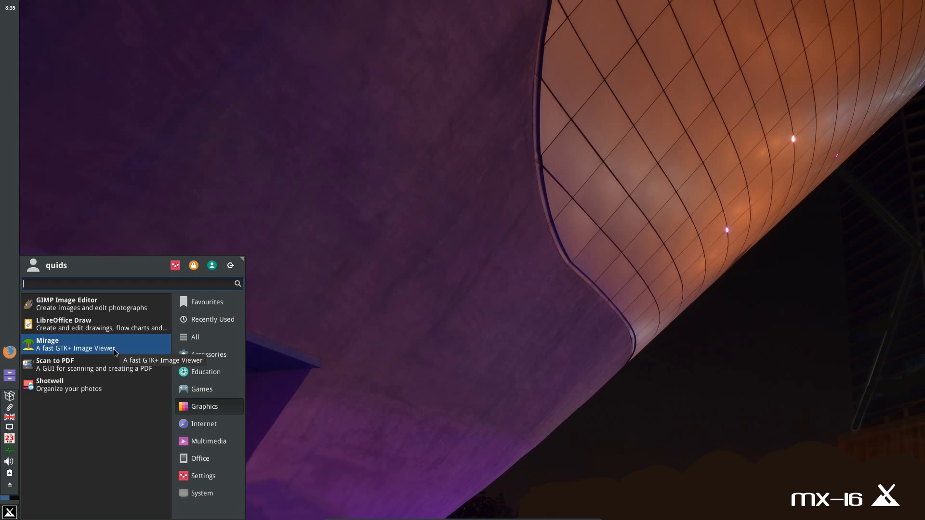
Launch the Mirage image viewer and close it again
left_click(48, 344)
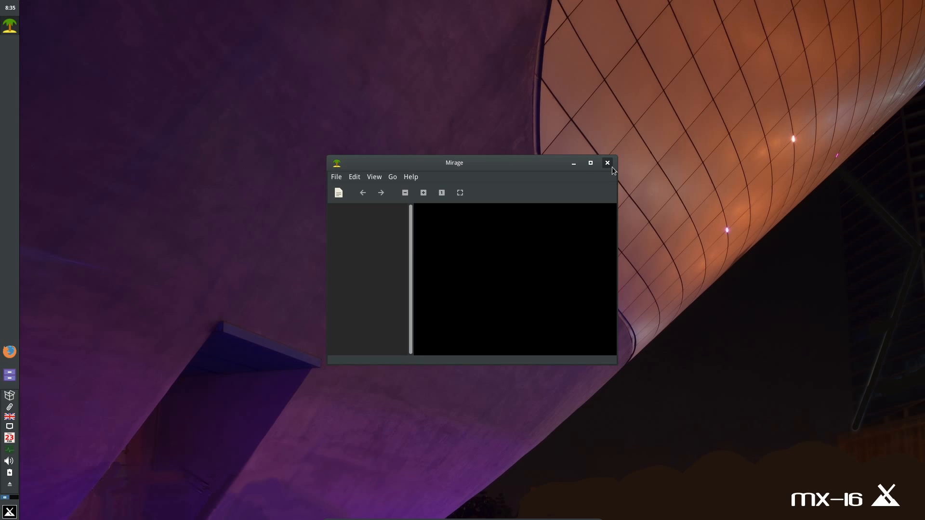
left_click(607, 163)
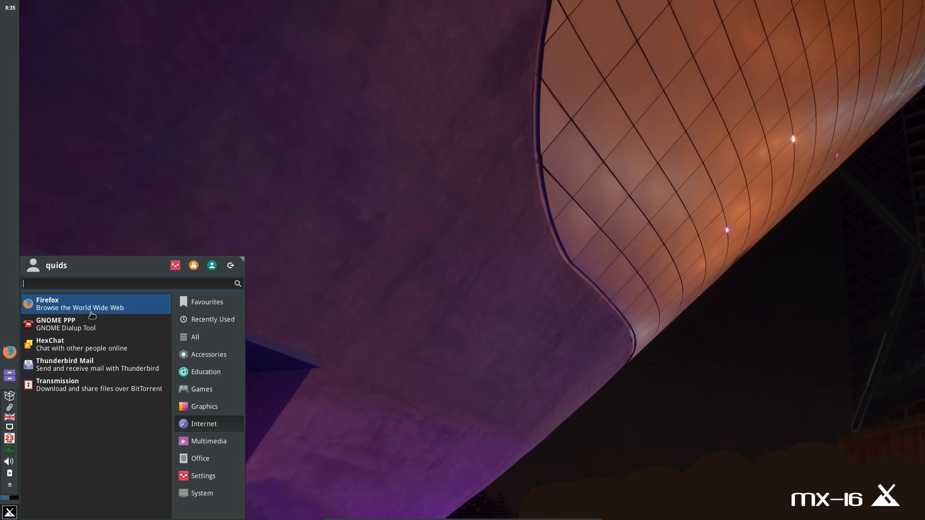
mouse_move(94, 318)
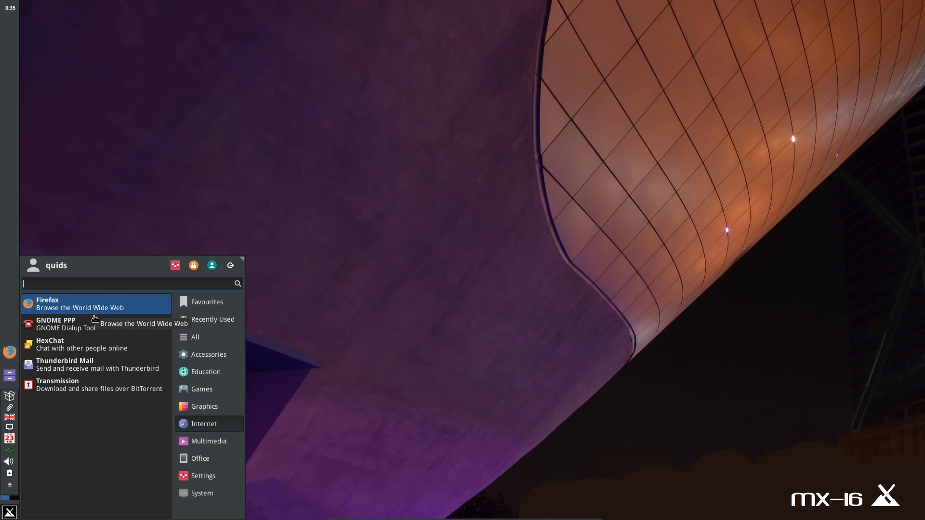
mouse_move(98, 365)
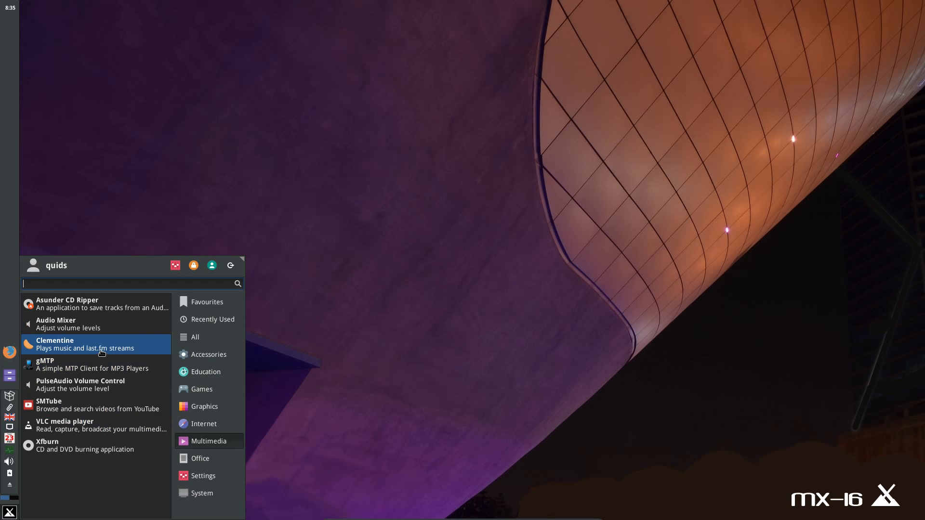
mouse_move(102, 348)
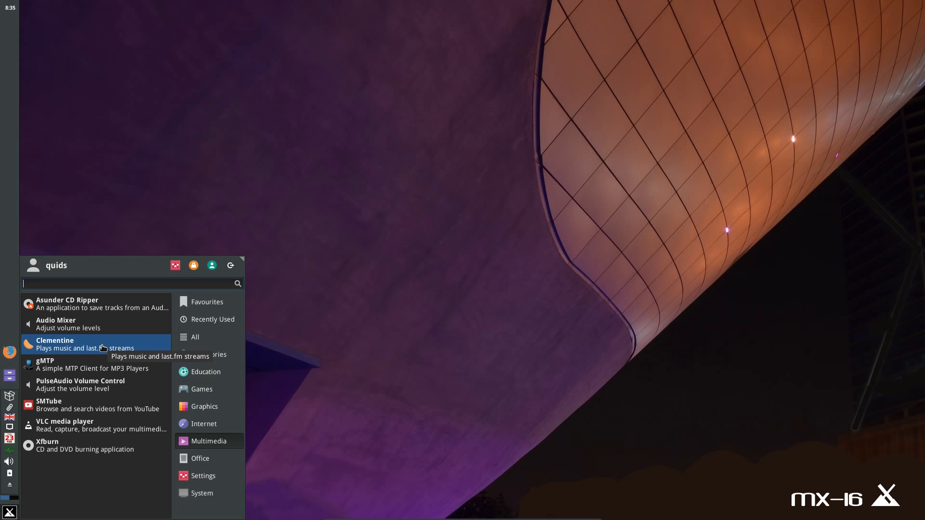
mouse_move(100, 425)
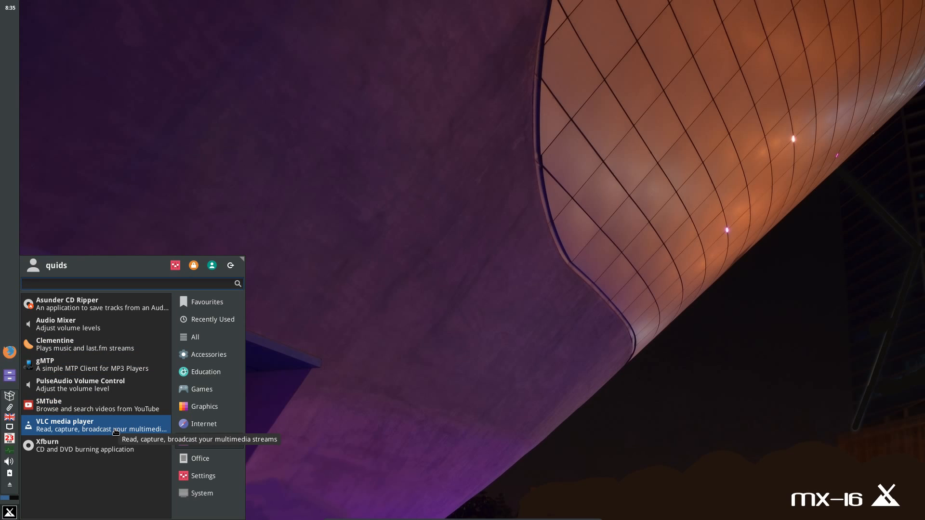
mouse_move(112, 409)
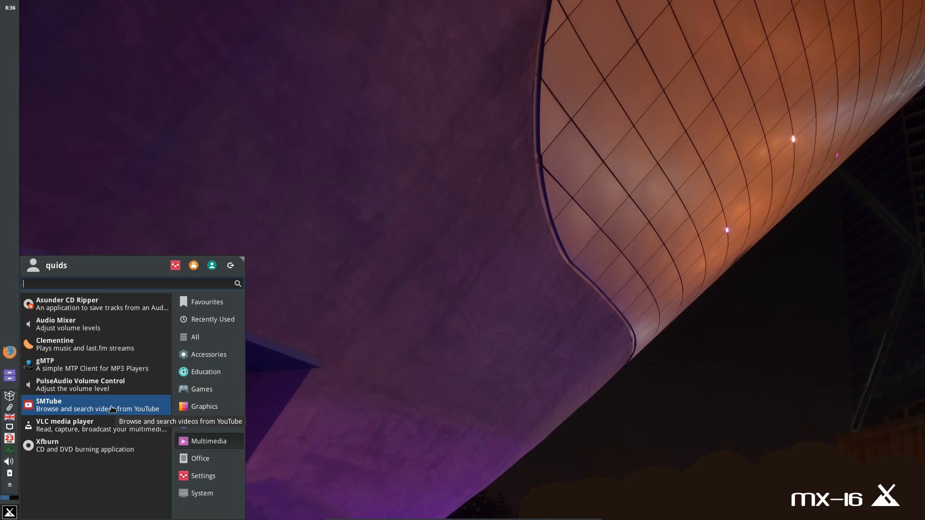
mouse_move(88, 364)
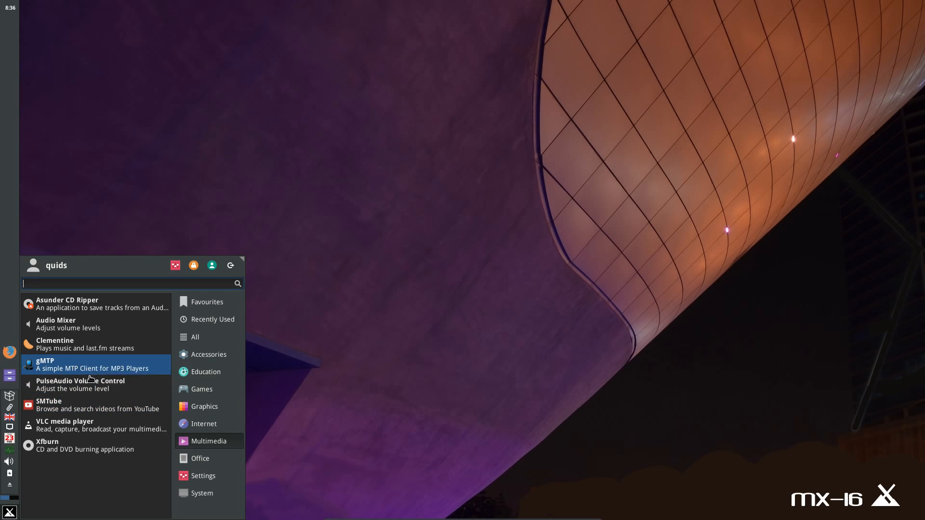
Browse the Office and Settings application lists, then return to Favourites
left_click(200, 458)
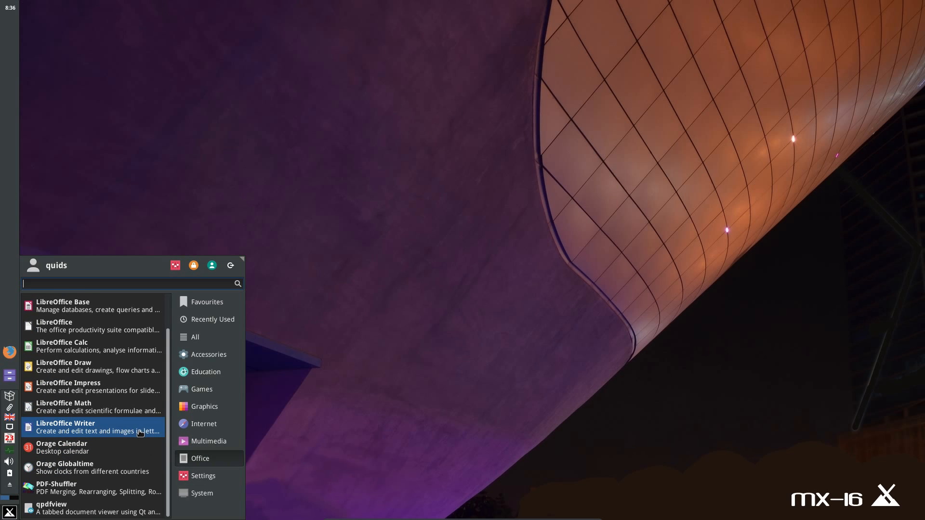
left_click(203, 476)
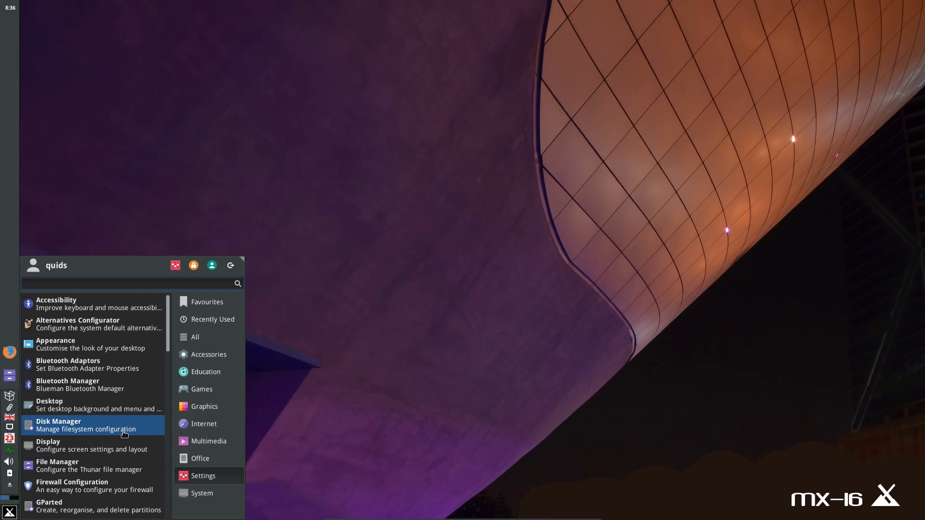
scroll("down", 3)
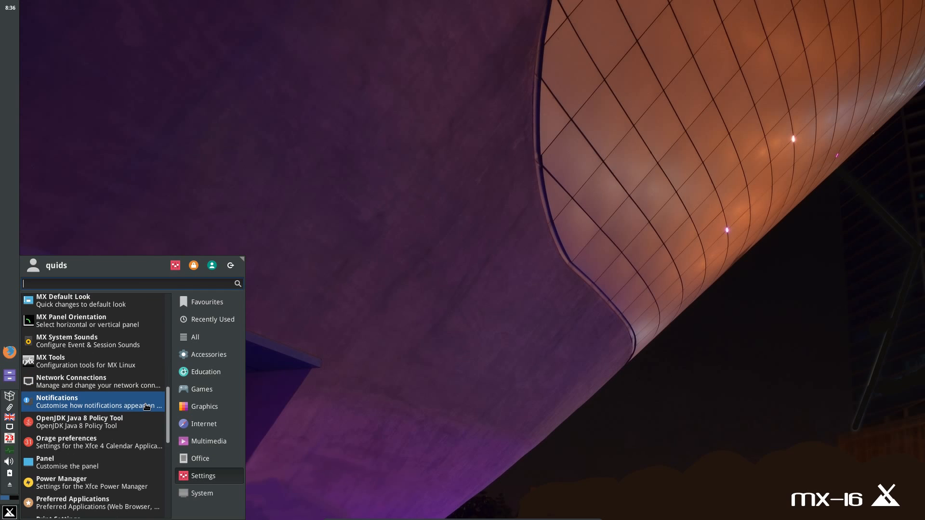
scroll("down", 3)
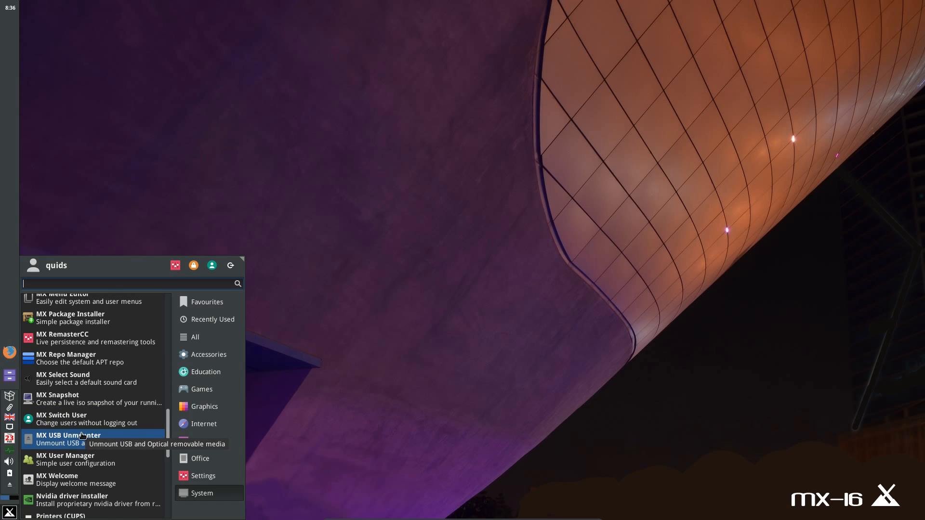
left_click(207, 302)
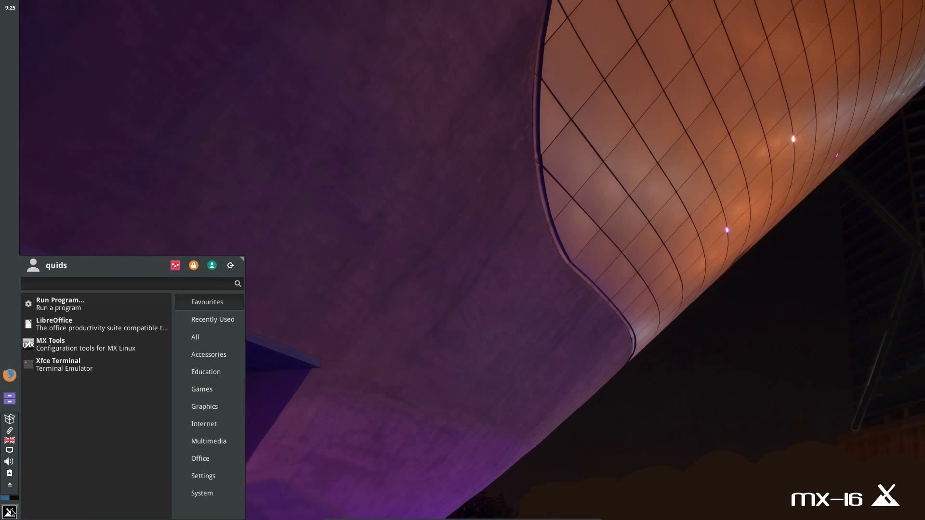
Start a blank Writer document and view About LibreOffice showing version 5.2.2.2
left_click(54, 324)
type("g")
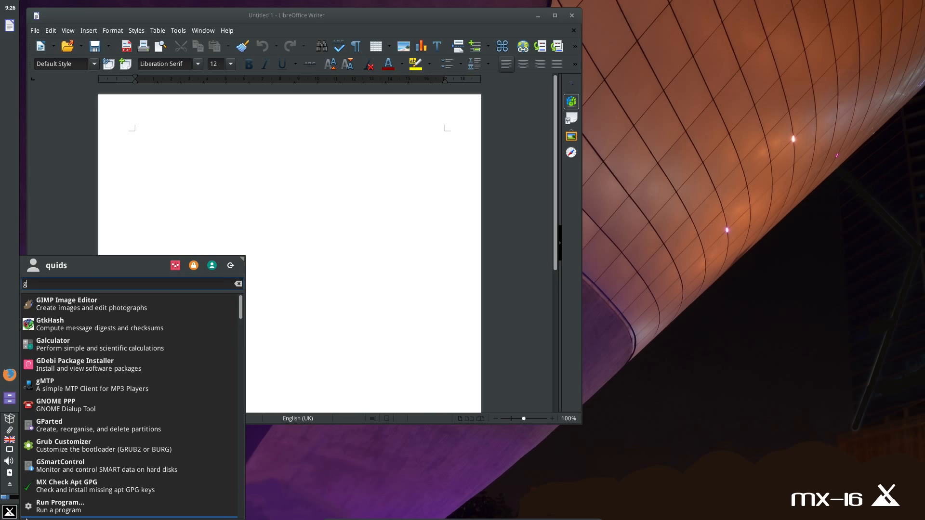
left_click(67, 300)
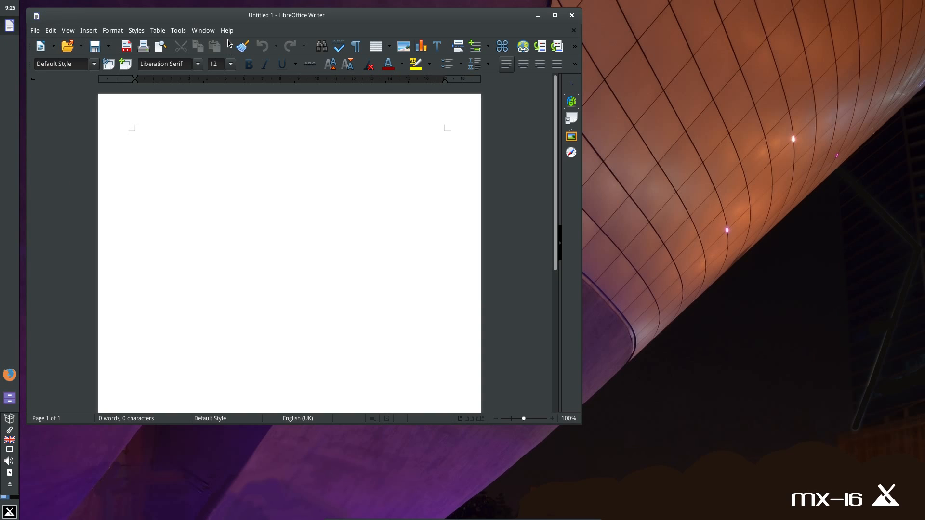
left_click(226, 30)
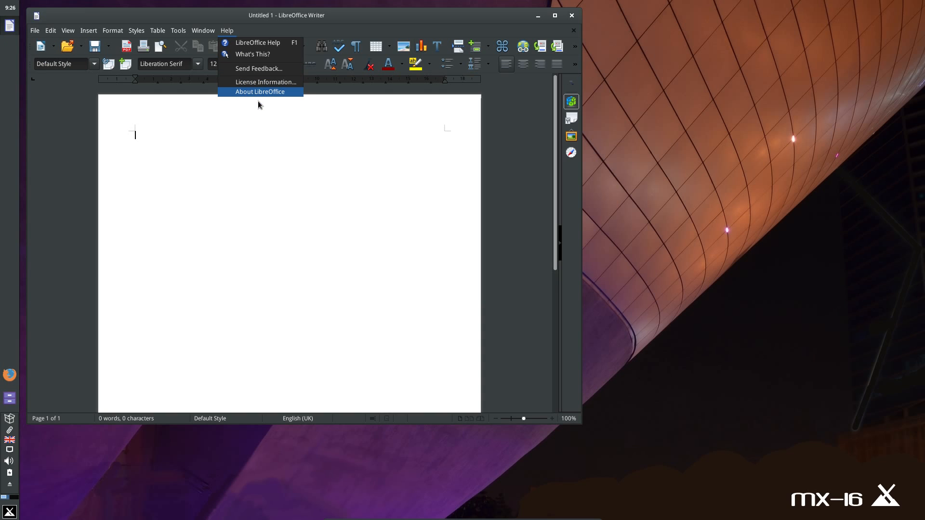
left_click(259, 92)
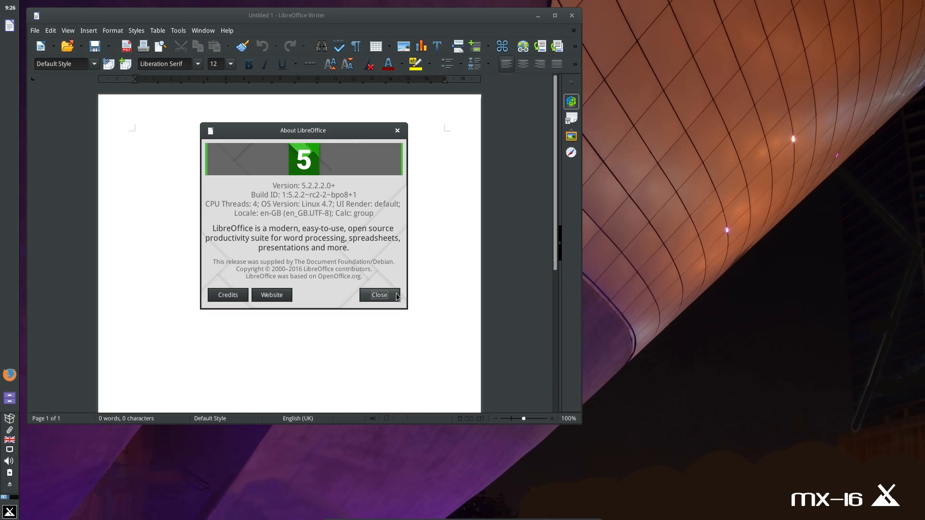
left_click(379, 295)
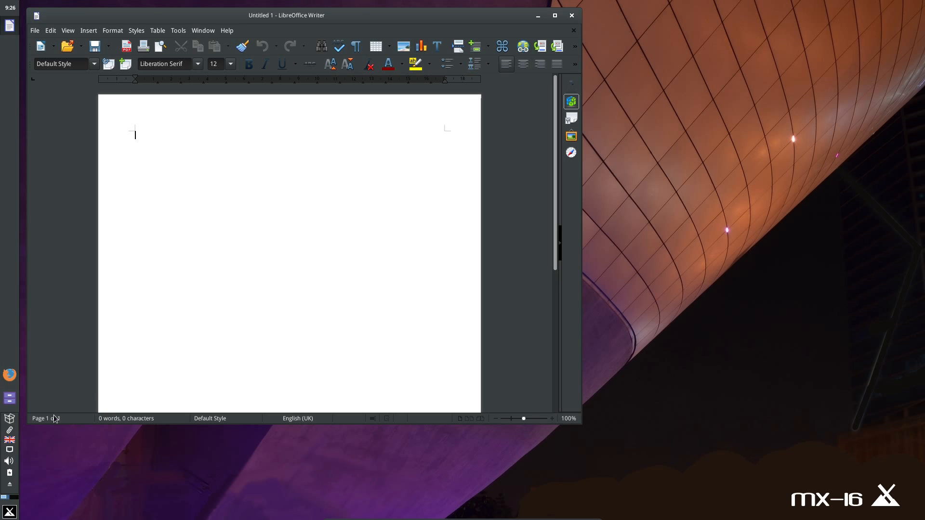
left_click(9, 512)
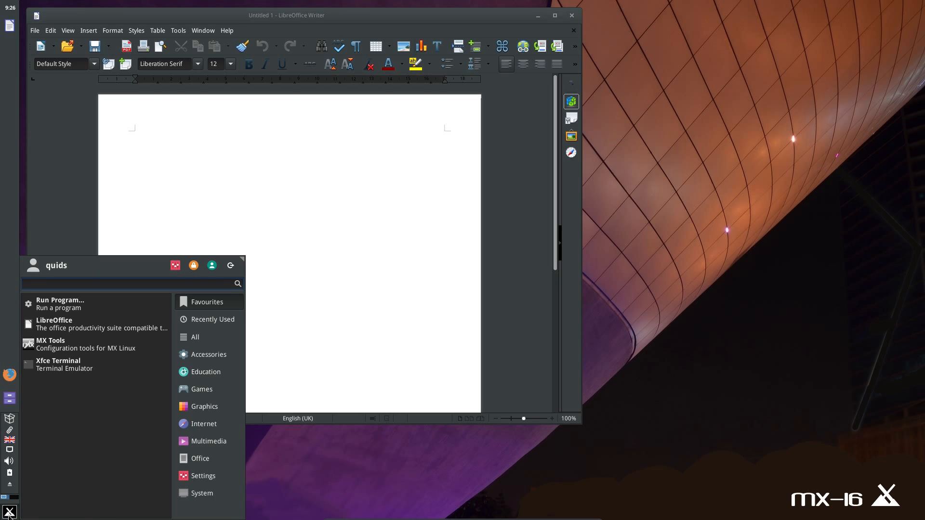
Run uname -a in a new terminal, showing Linux 4.7.0-0.bpo.1-amd64 on x86_64
left_click(57, 365)
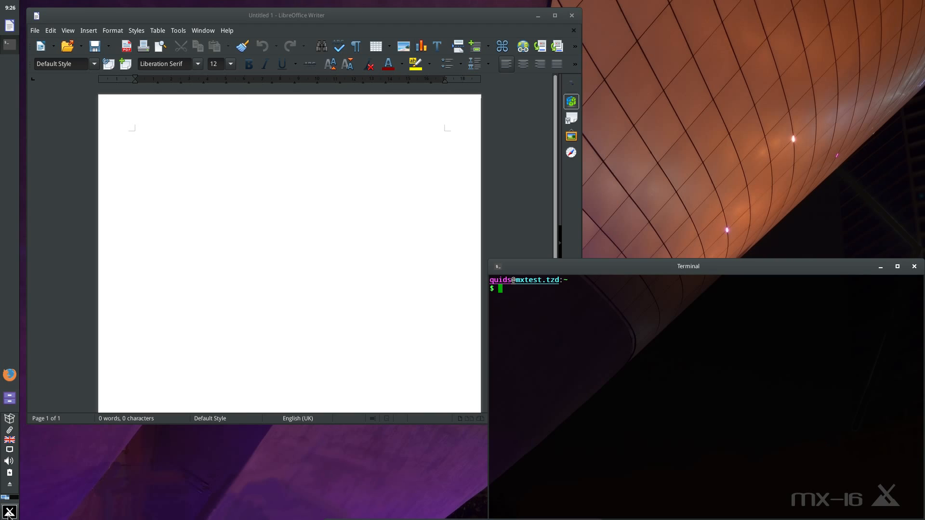
type("uname -a")
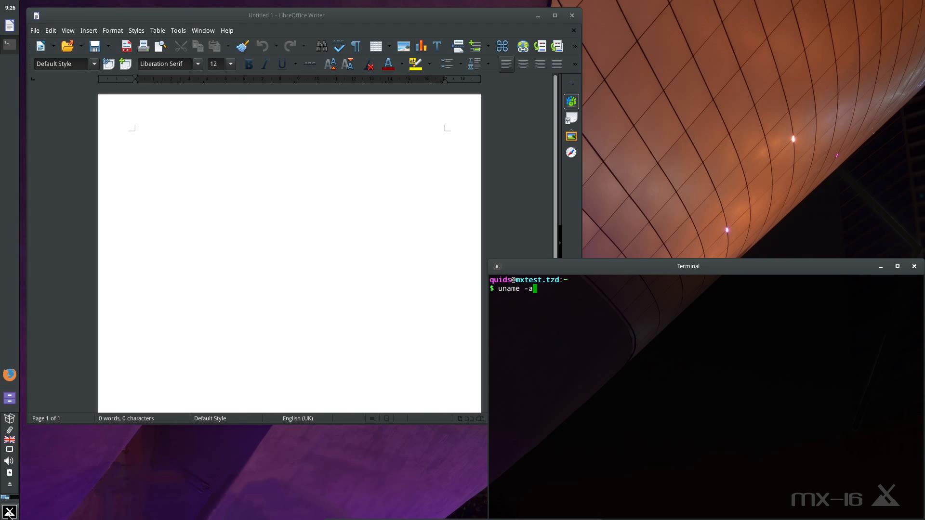
key("Return")
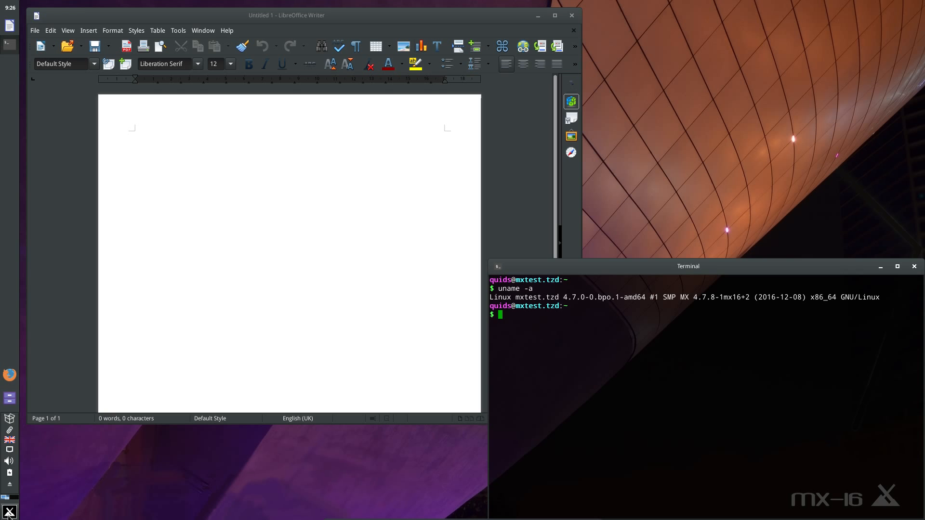